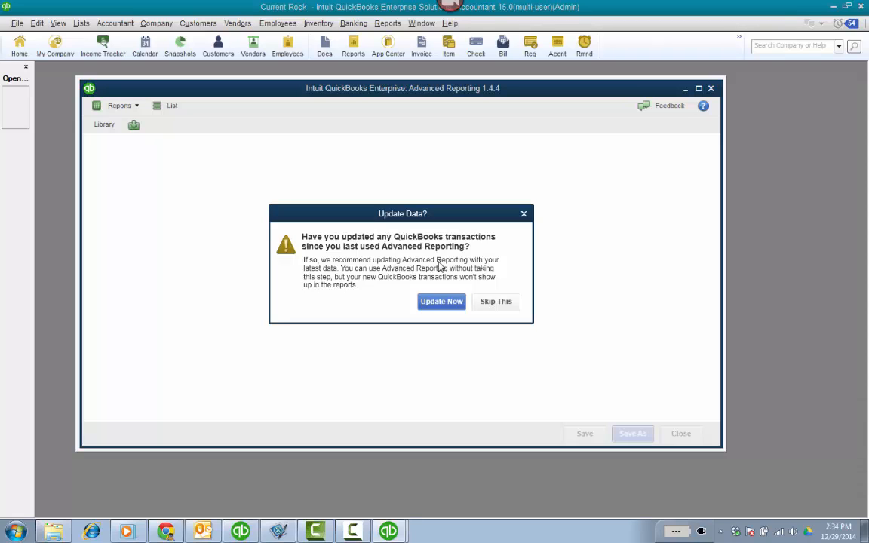
{"action": "mouse_move", "coordinate": [489, 249]}
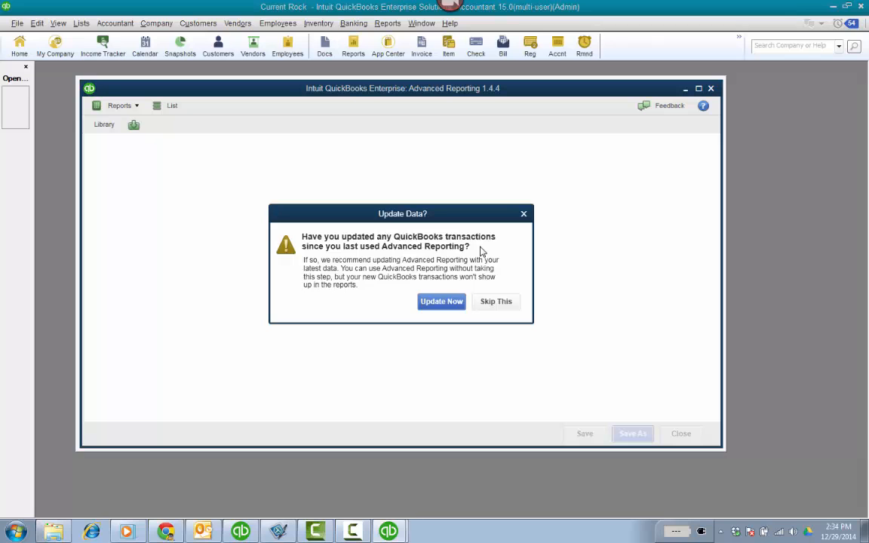
- Skip the Update Data prompt to reach the Report List without refreshing data
{"action": "left_click", "coordinate": [495, 301]}
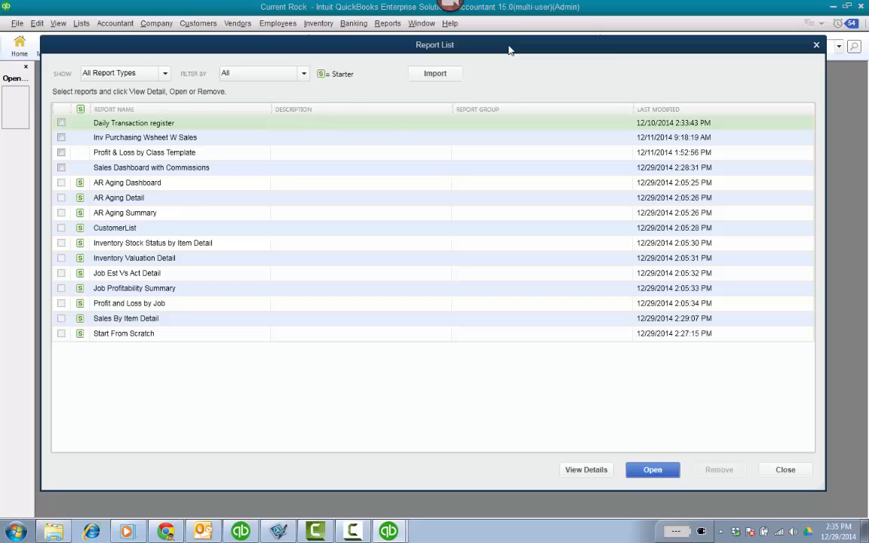
{"action": "mouse_move", "coordinate": [139, 258]}
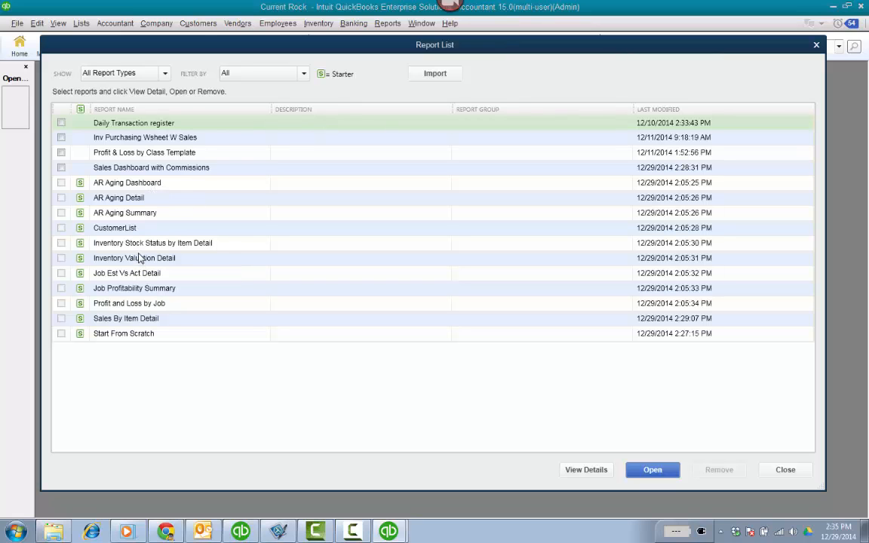
{"action": "mouse_move", "coordinate": [161, 173]}
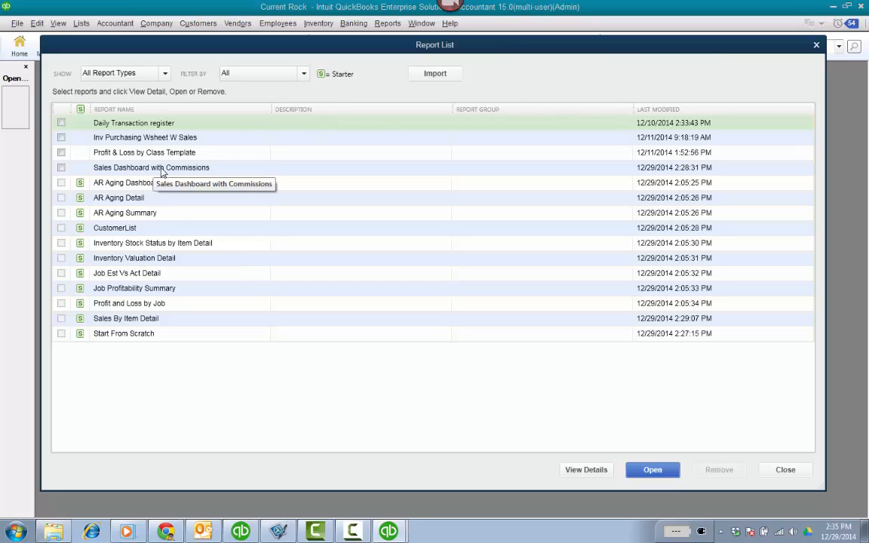
- Open the Sales Dashboard with Commissions report from the Report List
{"action": "left_click", "coordinate": [151, 168]}
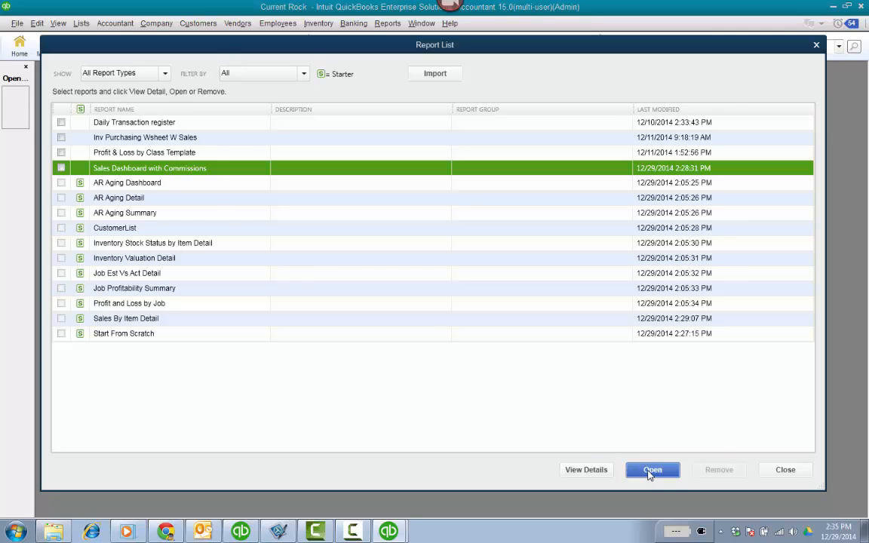
{"action": "left_click", "coordinate": [651, 469]}
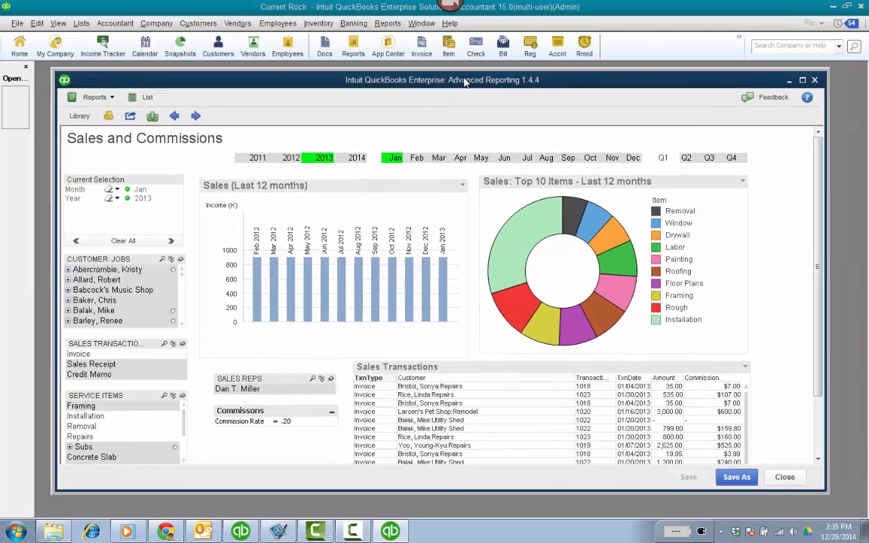
- Try Commission Rate values .20, .1 and .25 on the dashboard
{"action": "scroll", "scroll_direction": "down", "scroll_amount": 3}
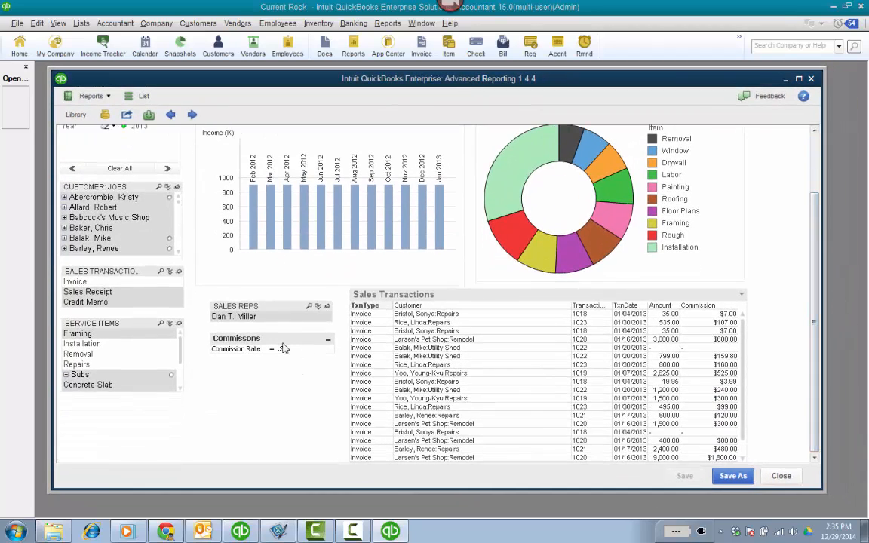
{"action": "type", "text": ".20"}
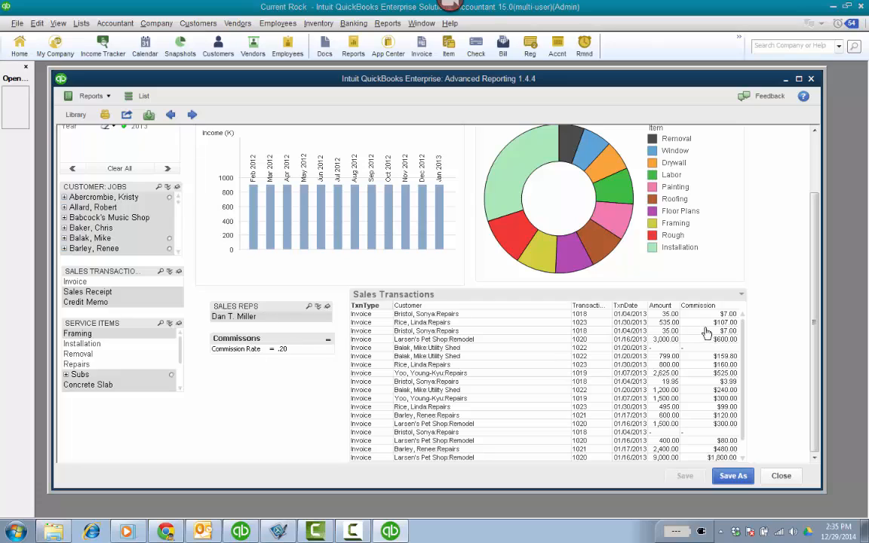
{"action": "mouse_move", "coordinate": [706, 311]}
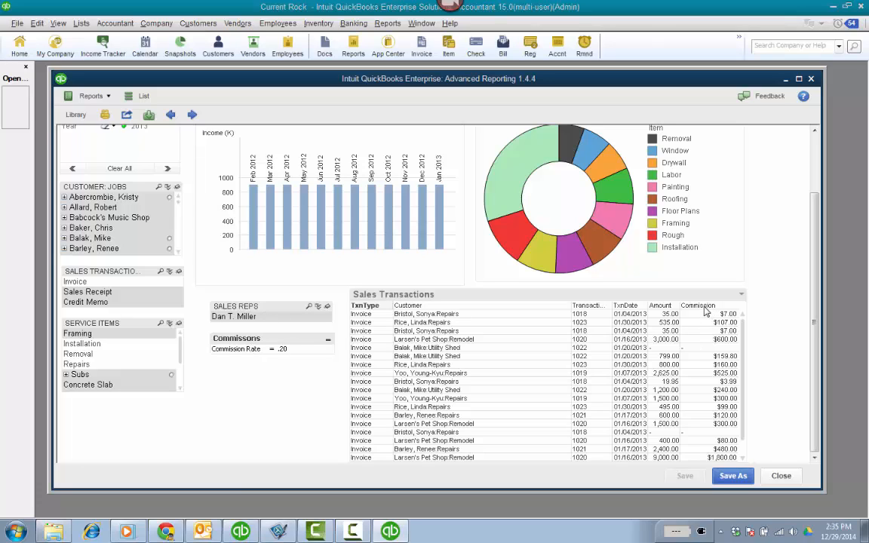
{"action": "left_click", "coordinate": [282, 348]}
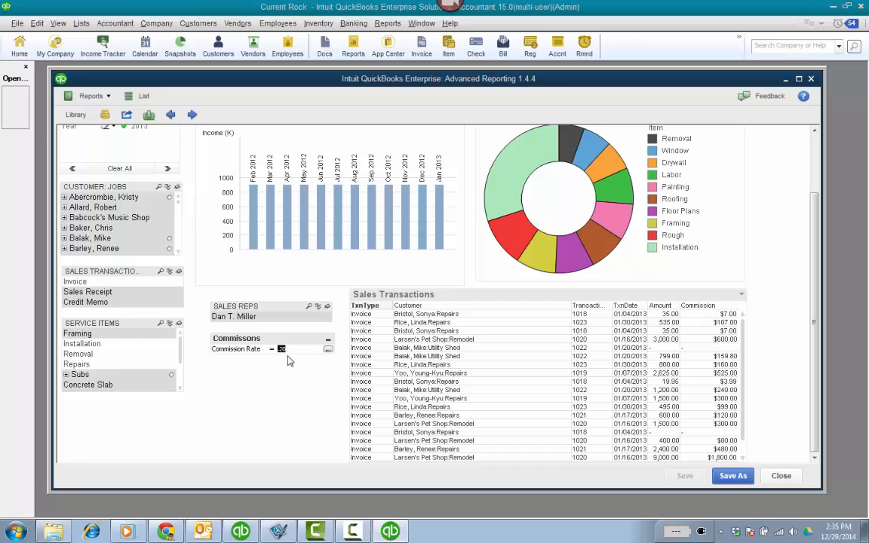
{"action": "type", "text": ".1"}
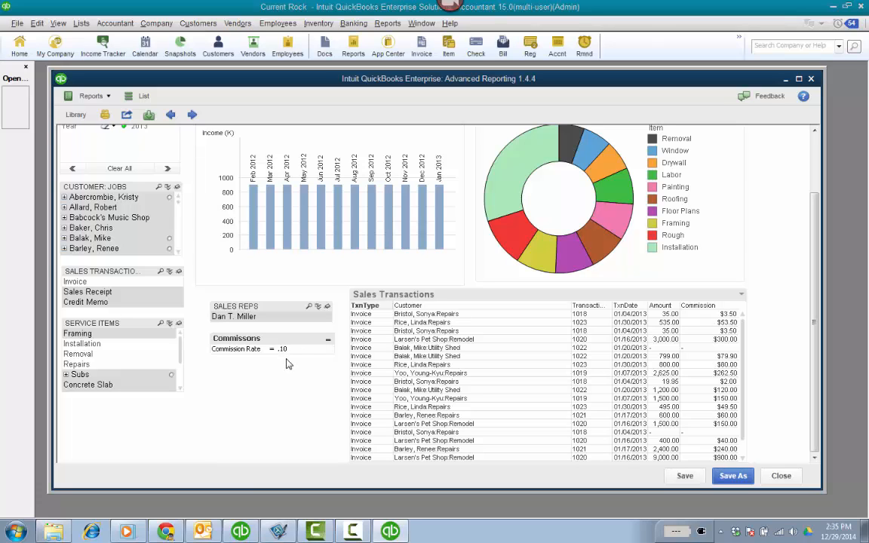
{"action": "left_click", "coordinate": [283, 348]}
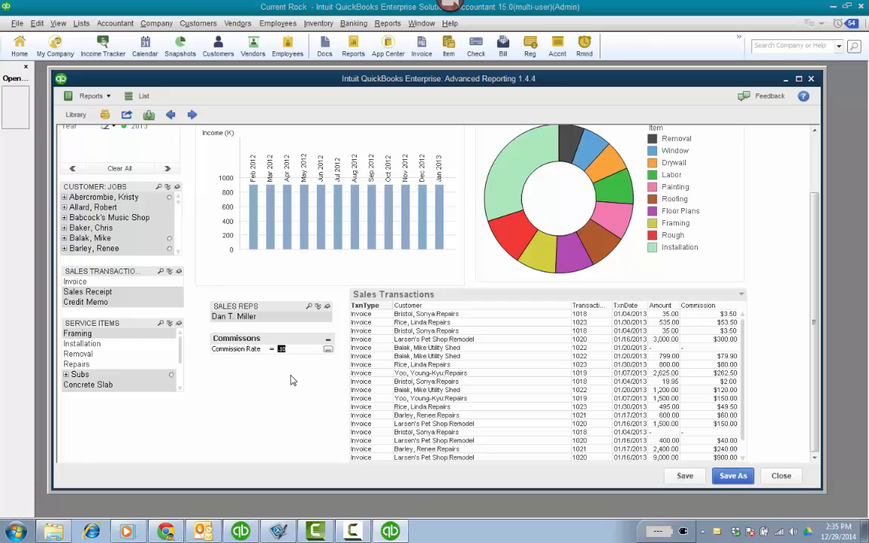
{"action": "type", "text": ".25"}
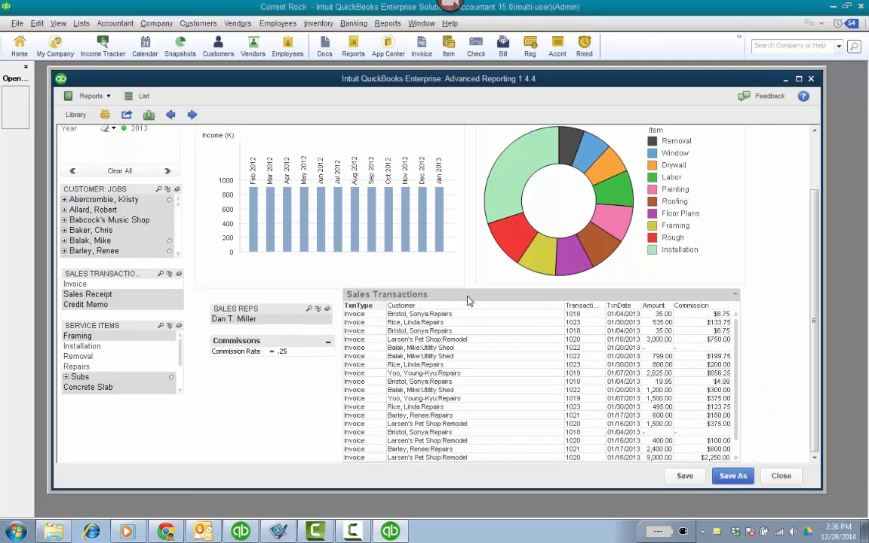
- Close the dashboard without saving and open a Start From Scratch report
{"action": "left_click", "coordinate": [781, 475]}
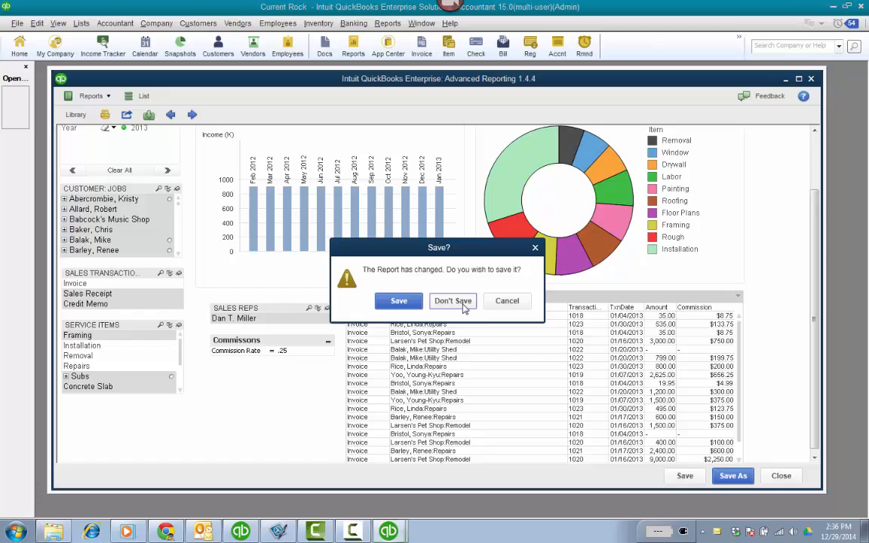
{"action": "left_click", "coordinate": [453, 300]}
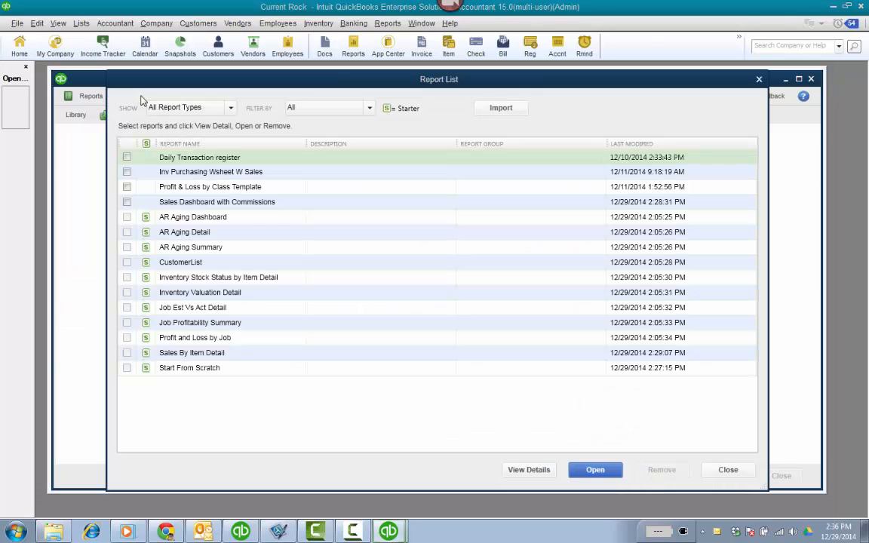
{"action": "left_click", "coordinate": [188, 368]}
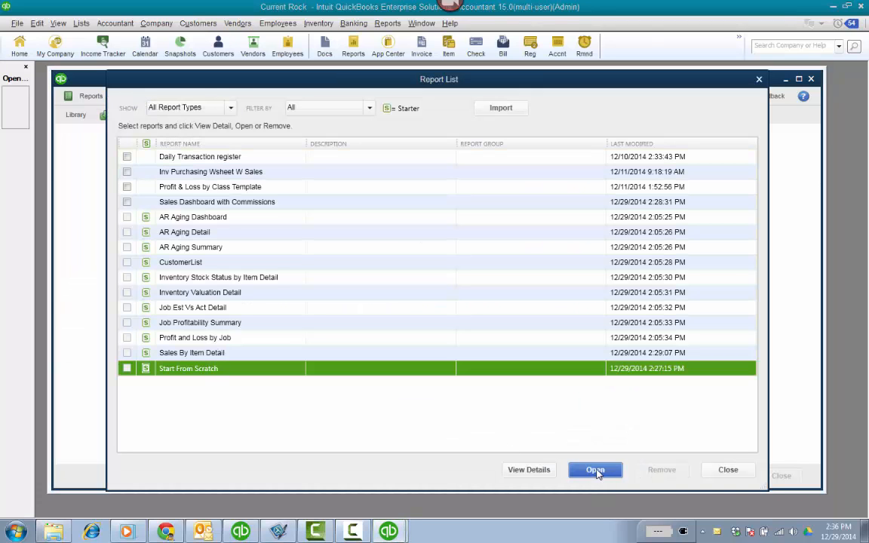
{"action": "left_click", "coordinate": [595, 469]}
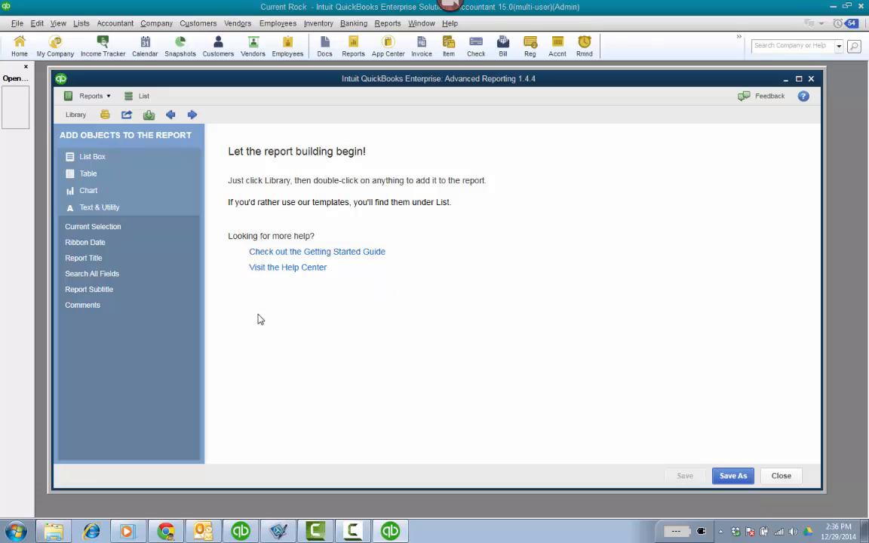
{"action": "mouse_move", "coordinate": [272, 315]}
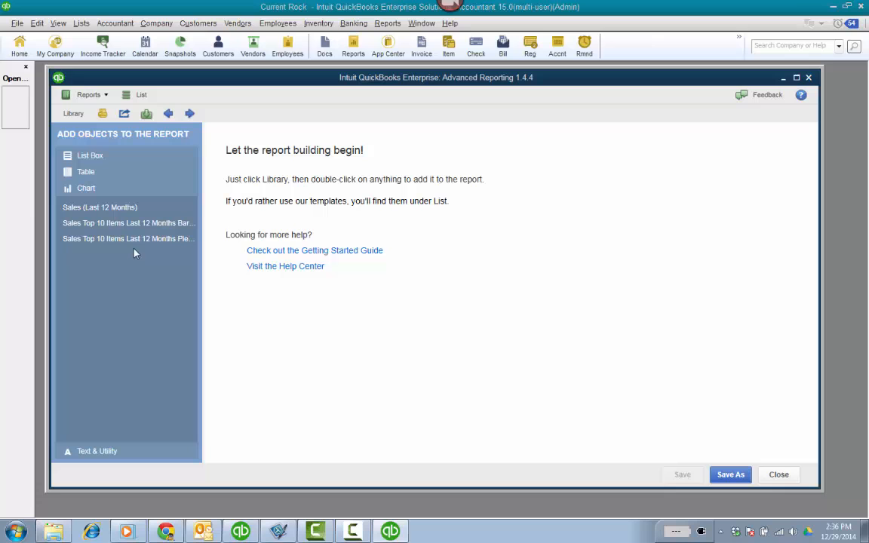
- Add the Sales (Last 12 Months) chart, Top 10 Items pie, and date-period selector, maximizing the window
{"action": "double_click", "coordinate": [100, 207]}
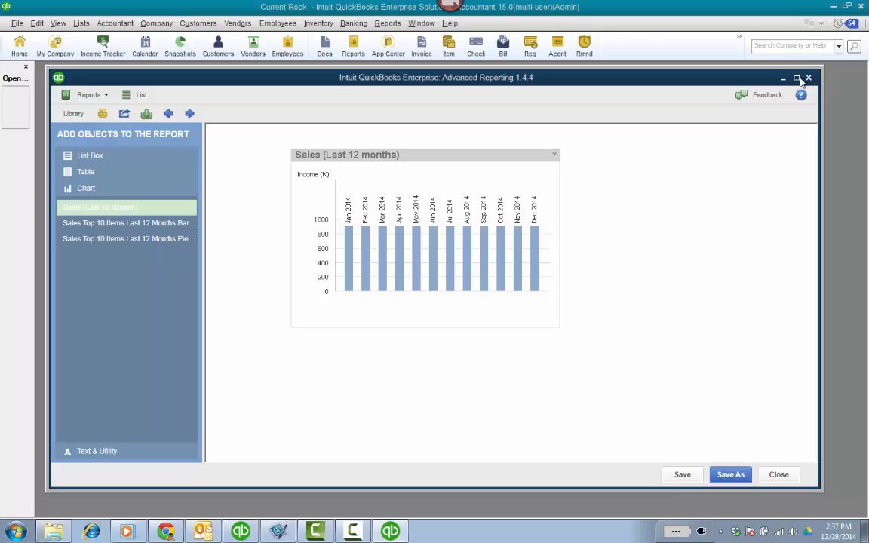
{"action": "left_click", "coordinate": [796, 78]}
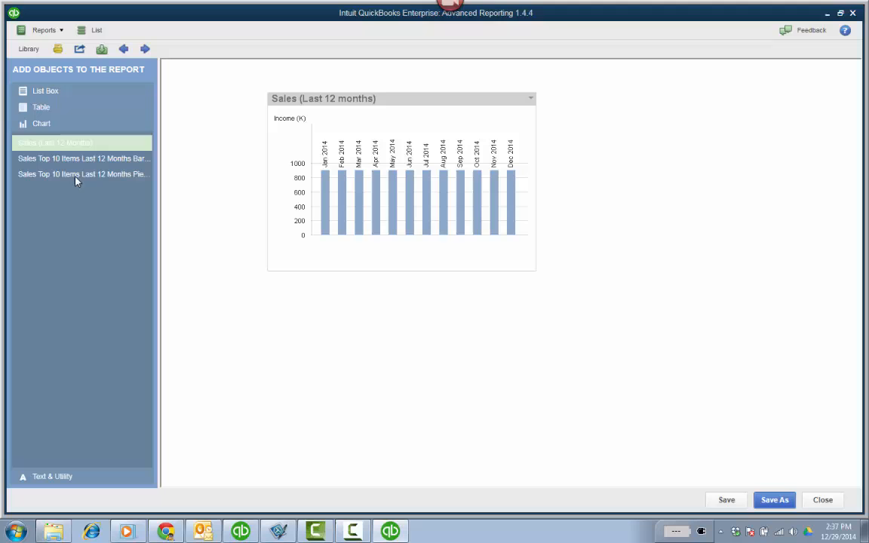
{"action": "mouse_move", "coordinate": [118, 178]}
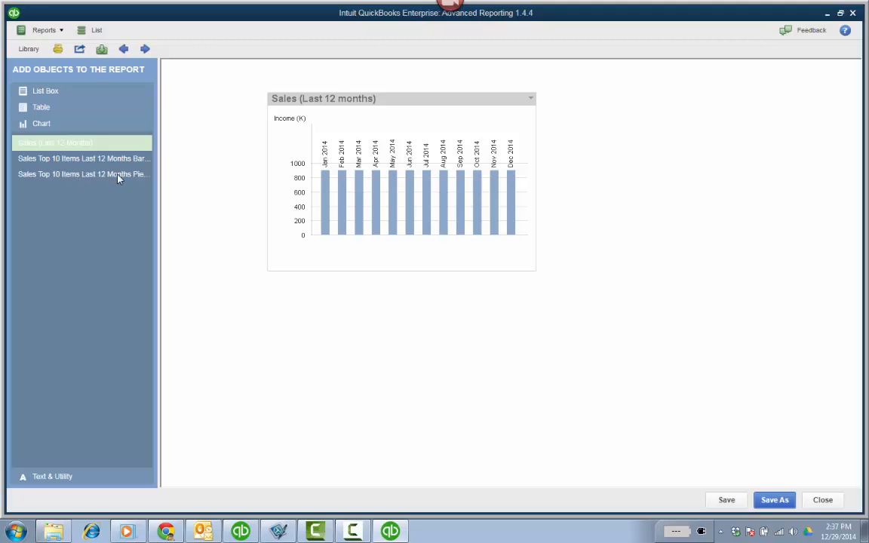
{"action": "left_click", "coordinate": [83, 174]}
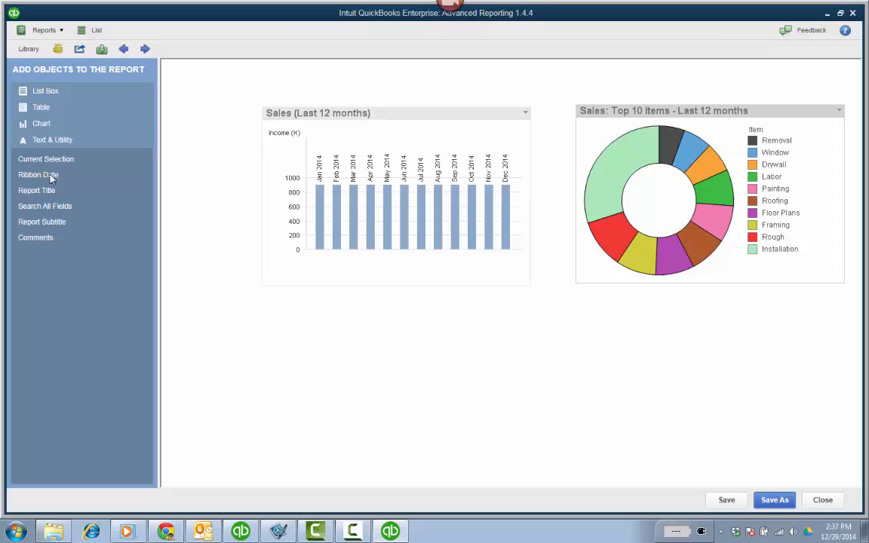
{"action": "left_click", "coordinate": [39, 174]}
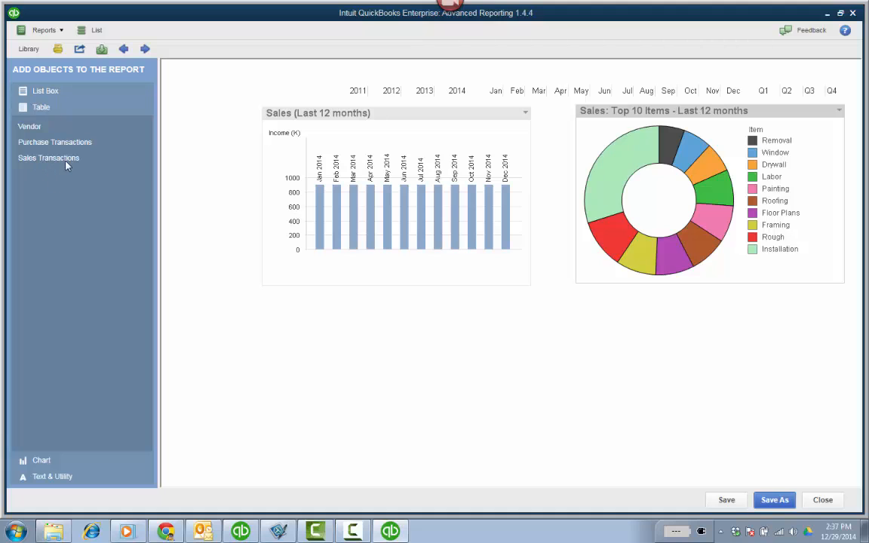
- Place the Sales Transactions table, Sales Reps filter list, and Current Selection box
{"action": "left_click", "coordinate": [48, 158]}
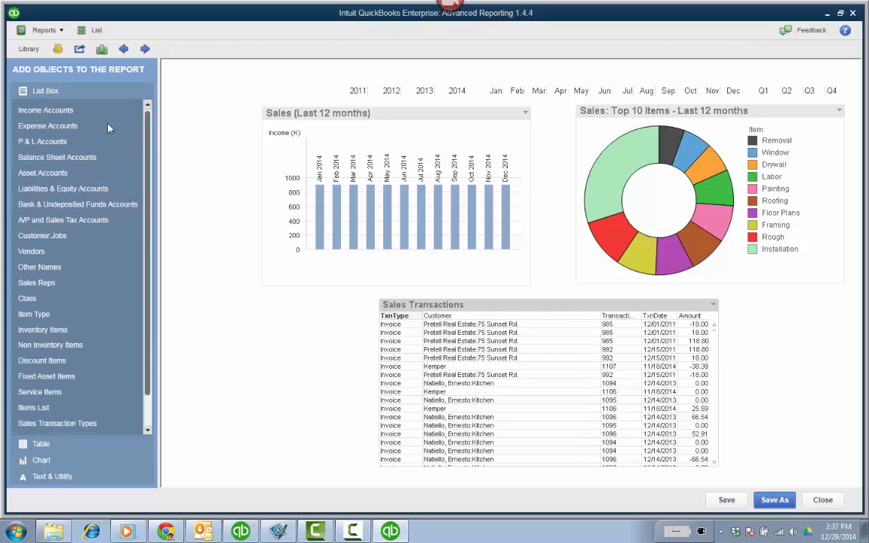
{"action": "mouse_move", "coordinate": [52, 239]}
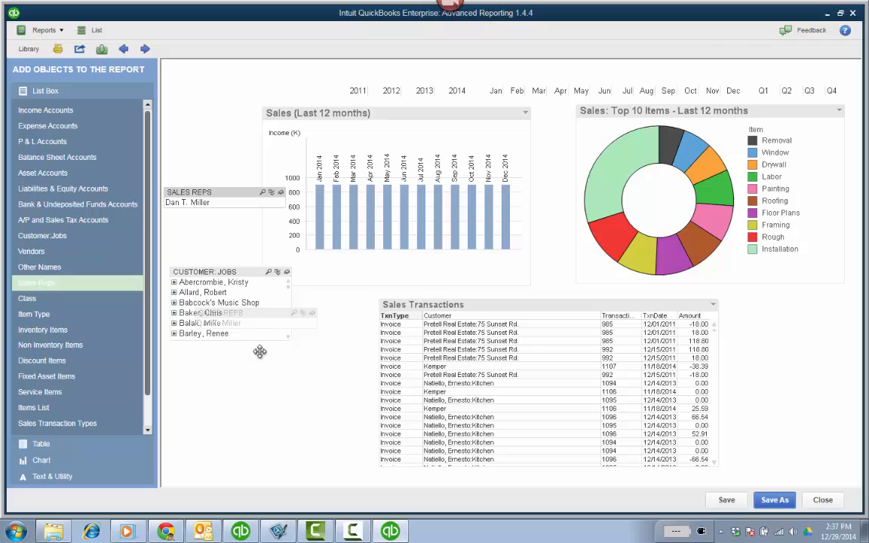
{"action": "left_click", "coordinate": [27, 298]}
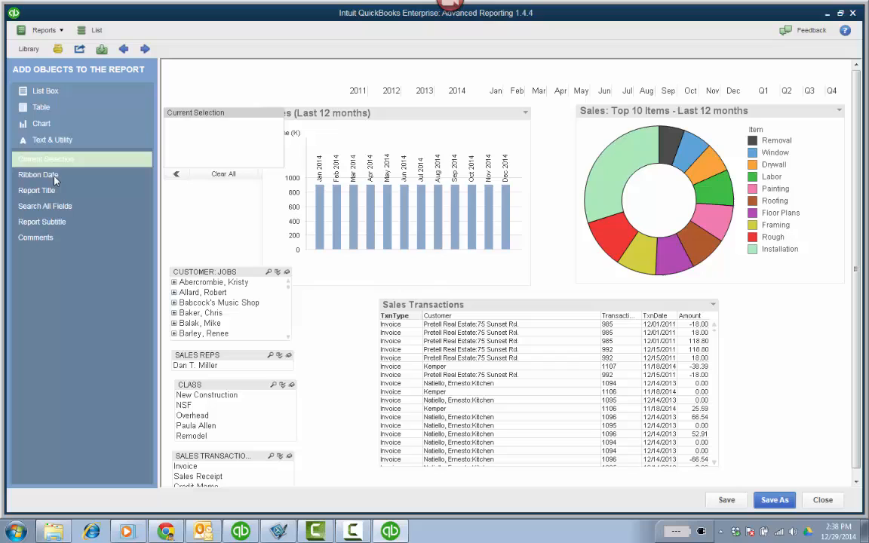
{"action": "left_click", "coordinate": [45, 158]}
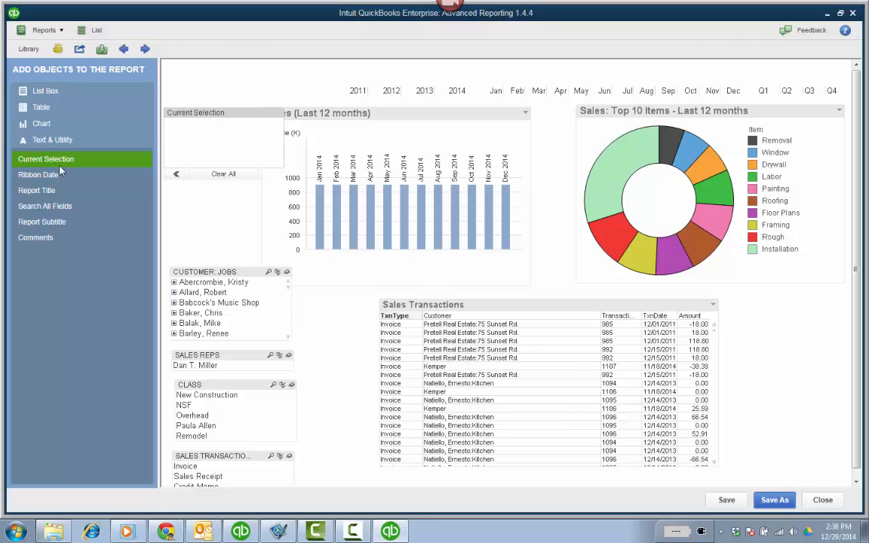
{"action": "left_click", "coordinate": [36, 190]}
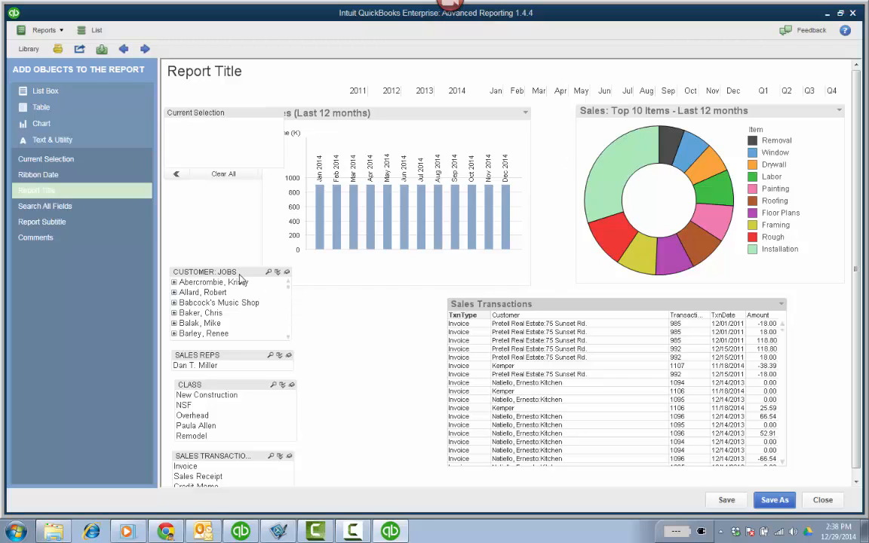
{"action": "left_click", "coordinate": [214, 281]}
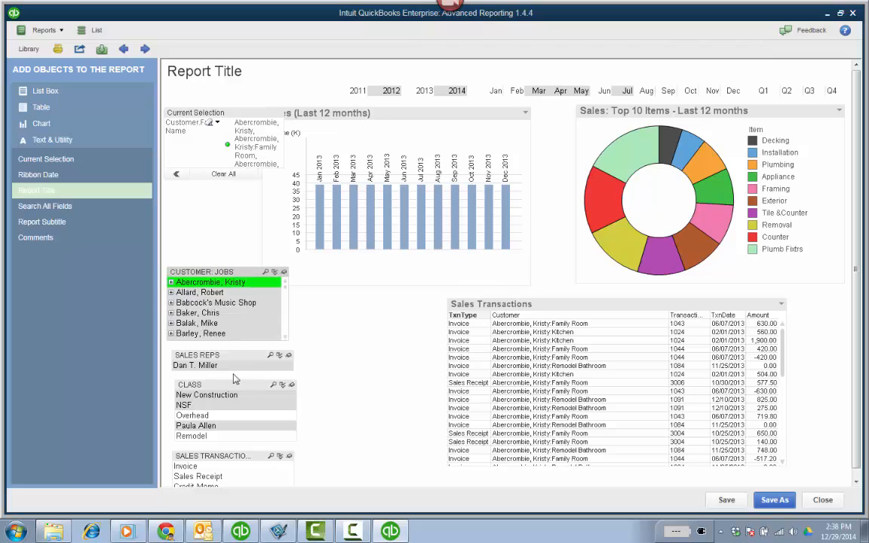
{"action": "left_click", "coordinate": [194, 365]}
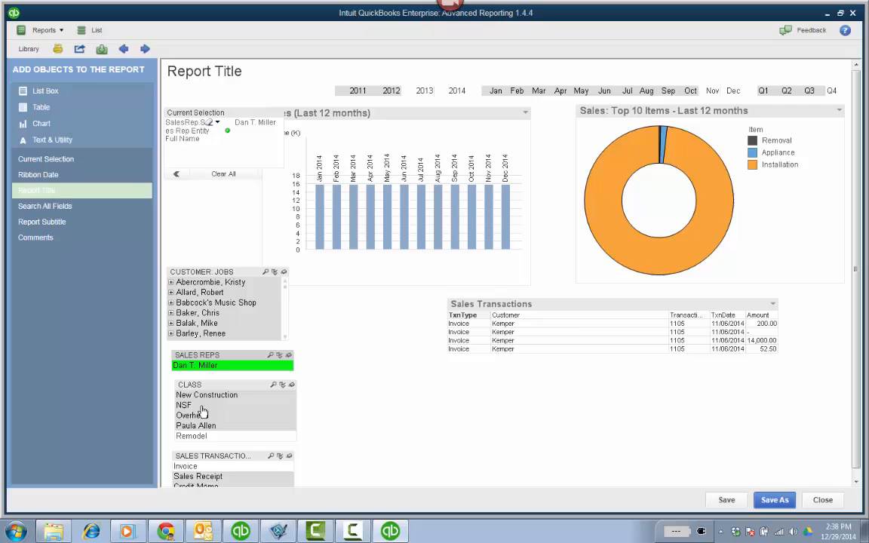
{"action": "left_click", "coordinate": [206, 395]}
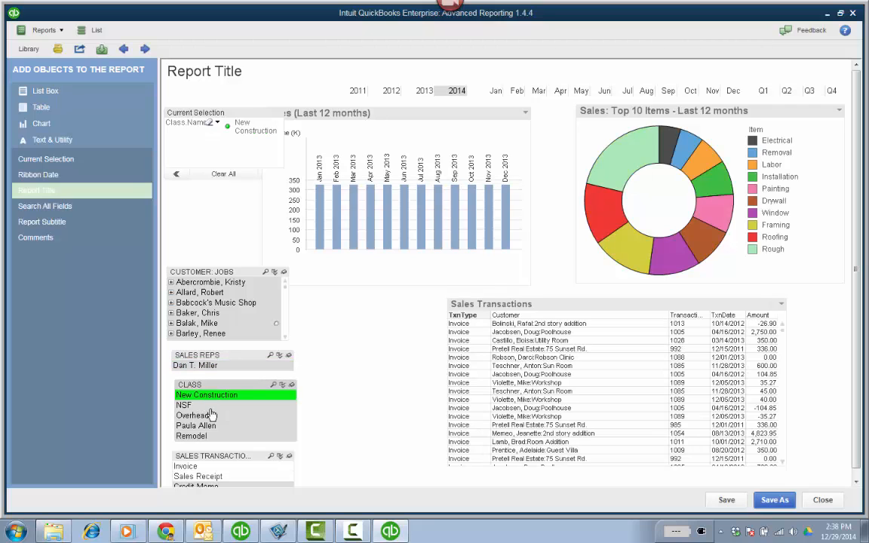
{"action": "left_click", "coordinate": [184, 405]}
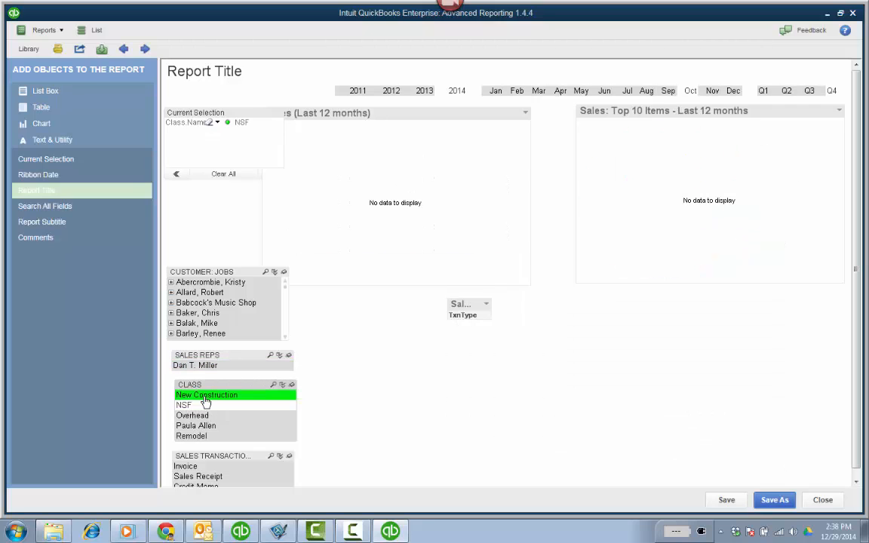
{"action": "left_click", "coordinate": [206, 394]}
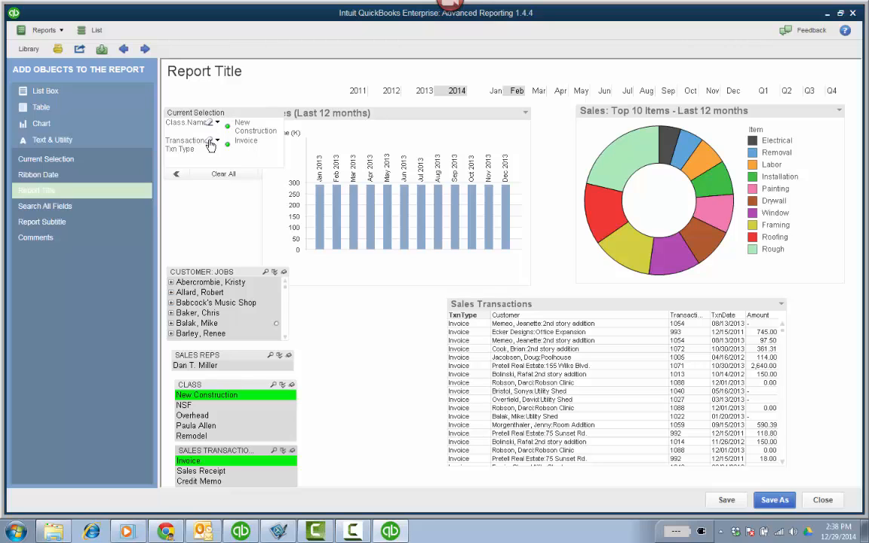
{"action": "left_click", "coordinate": [217, 141]}
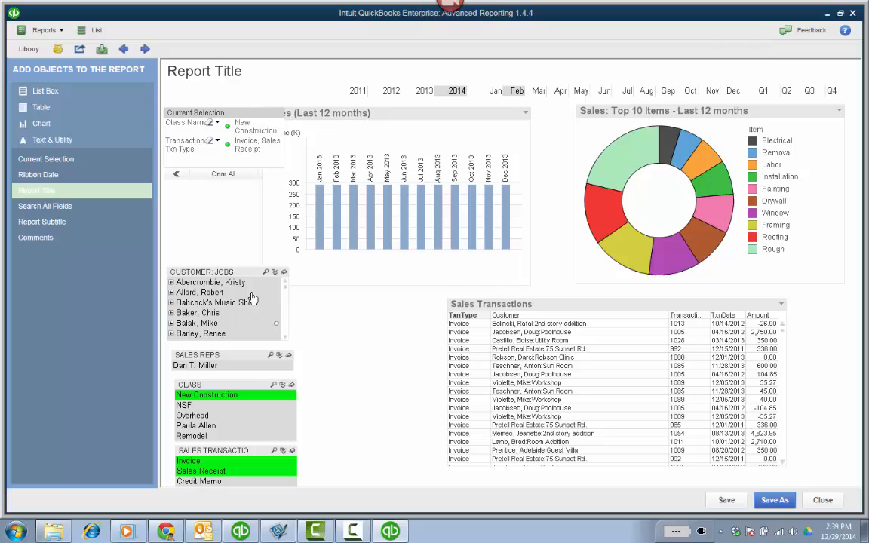
{"action": "mouse_move", "coordinate": [212, 232]}
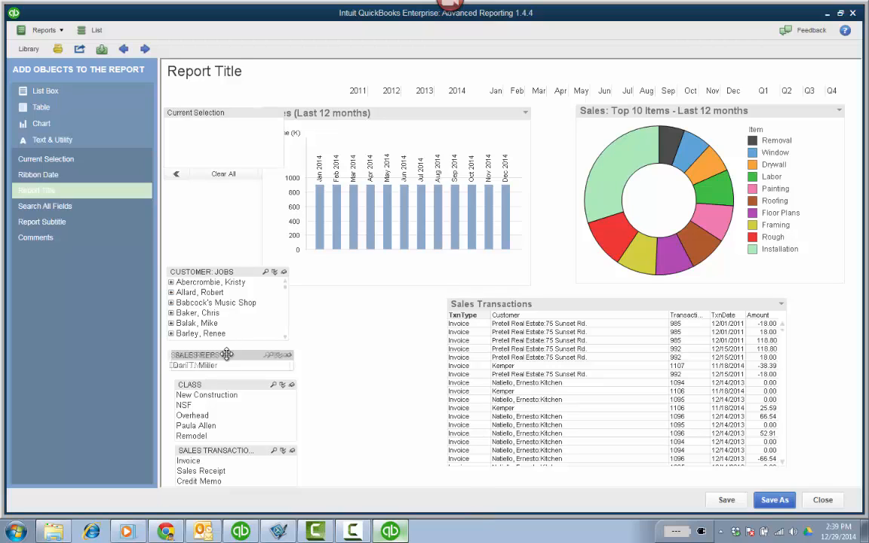
{"action": "left_click", "coordinate": [424, 91]}
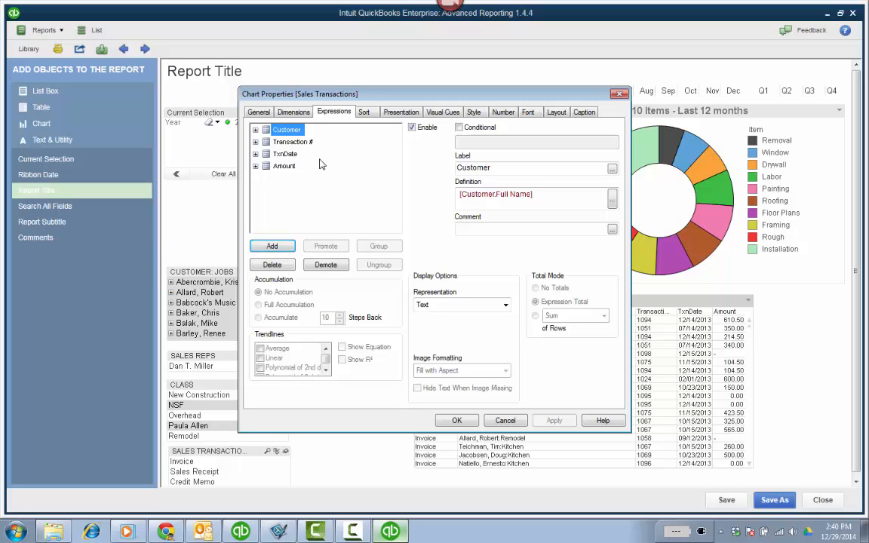
- Review the table's Dimensions tab, then go back to its Expressions tab
{"action": "left_click", "coordinate": [293, 111]}
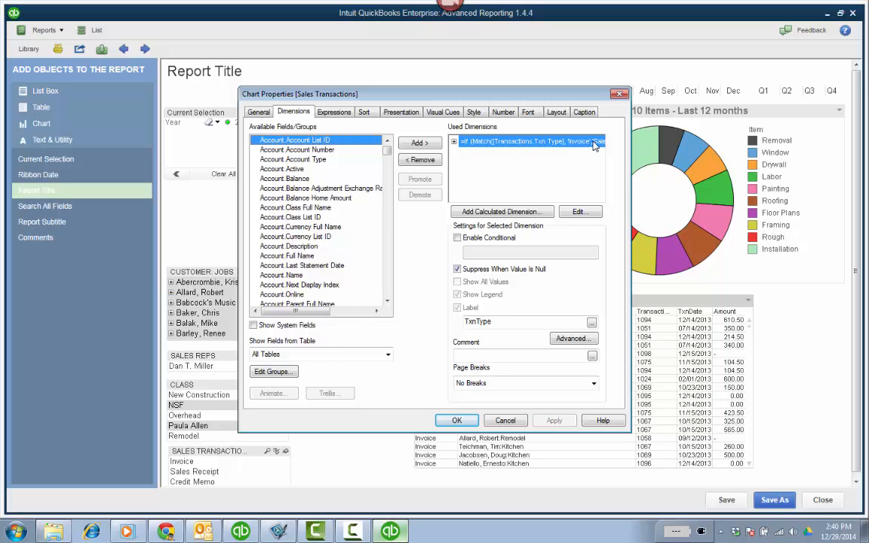
{"action": "mouse_move", "coordinate": [610, 146]}
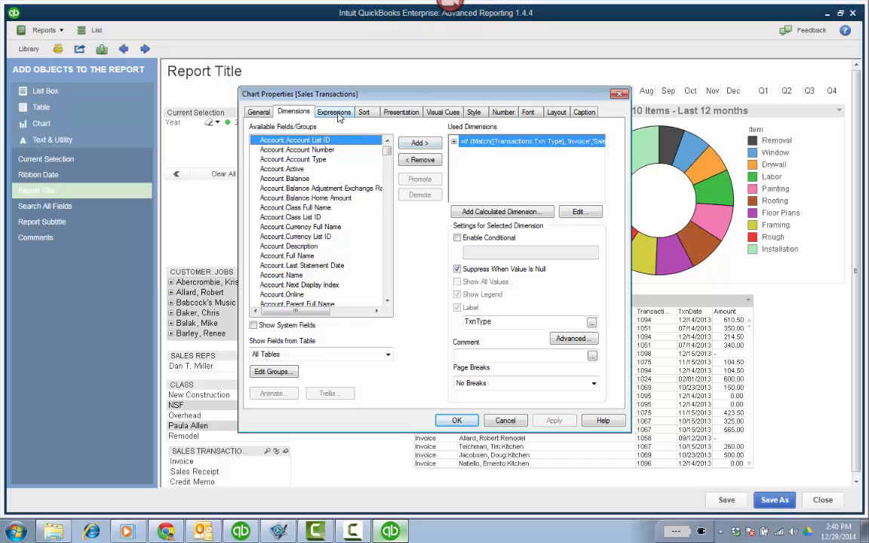
{"action": "left_click", "coordinate": [334, 112]}
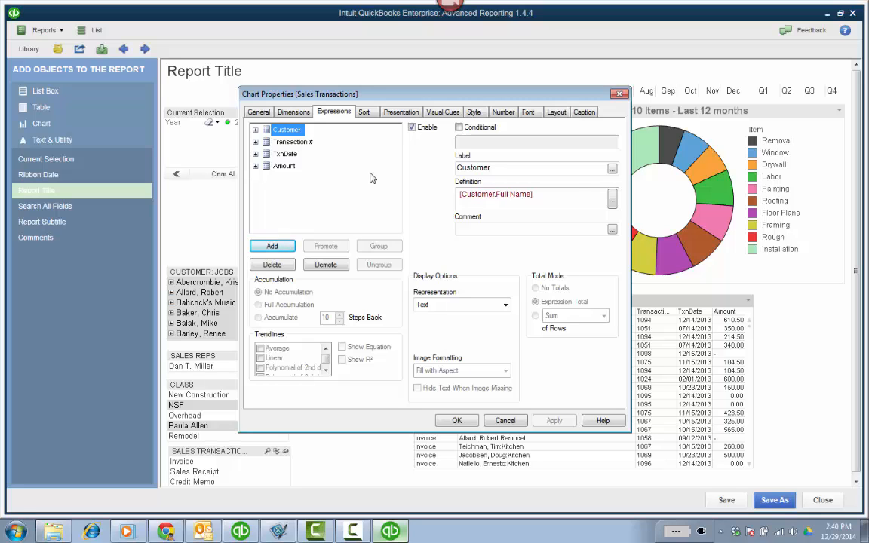
- Add the expression [Transactions.Amount With Sign]*.15 to the table
{"action": "left_click", "coordinate": [611, 194]}
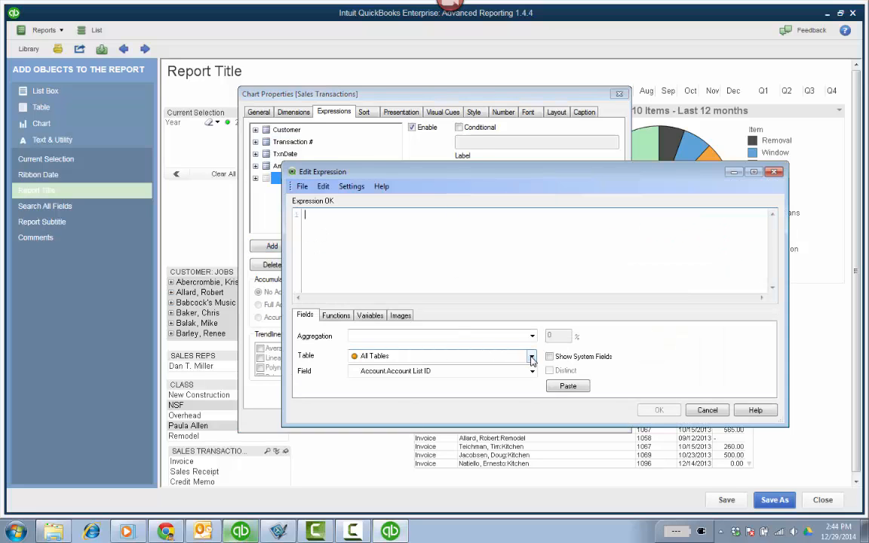
{"action": "left_click", "coordinate": [532, 356]}
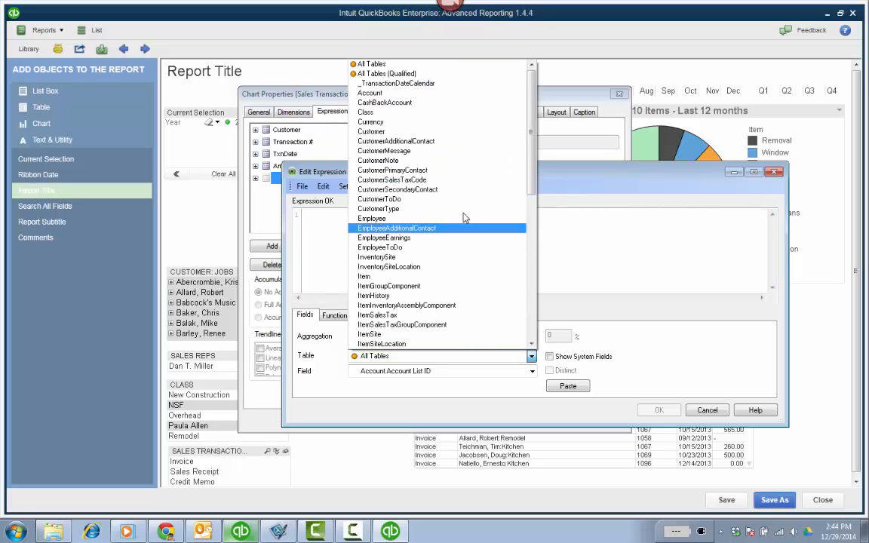
{"action": "scroll", "scroll_direction": "down", "scroll_amount": 3}
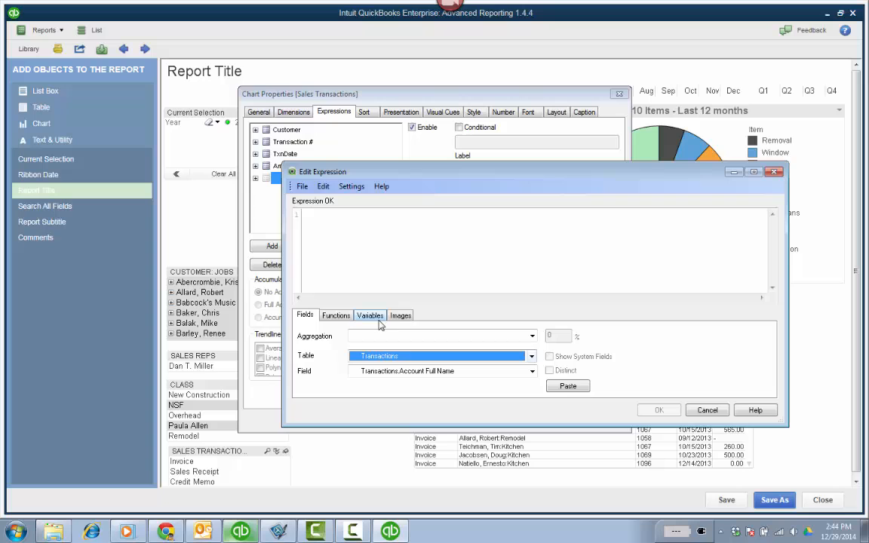
{"action": "left_click", "coordinate": [531, 371]}
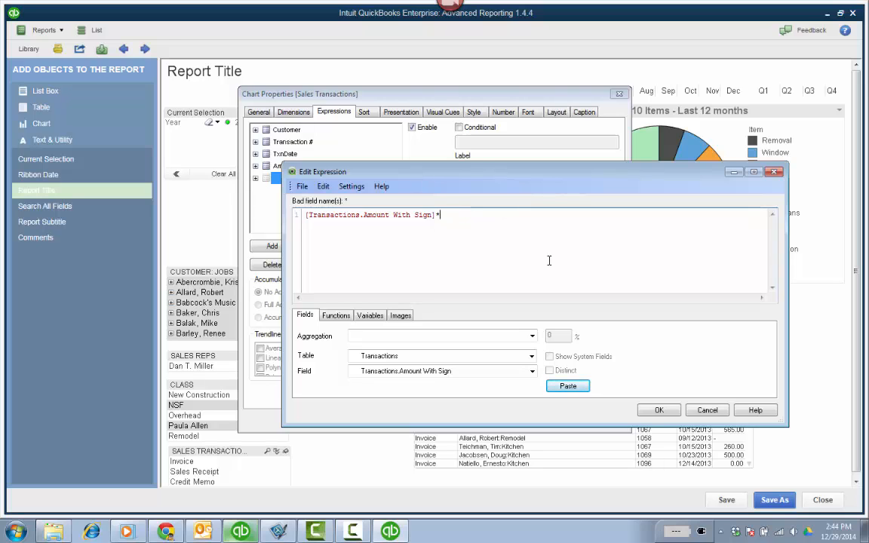
{"action": "type", "text": ".15"}
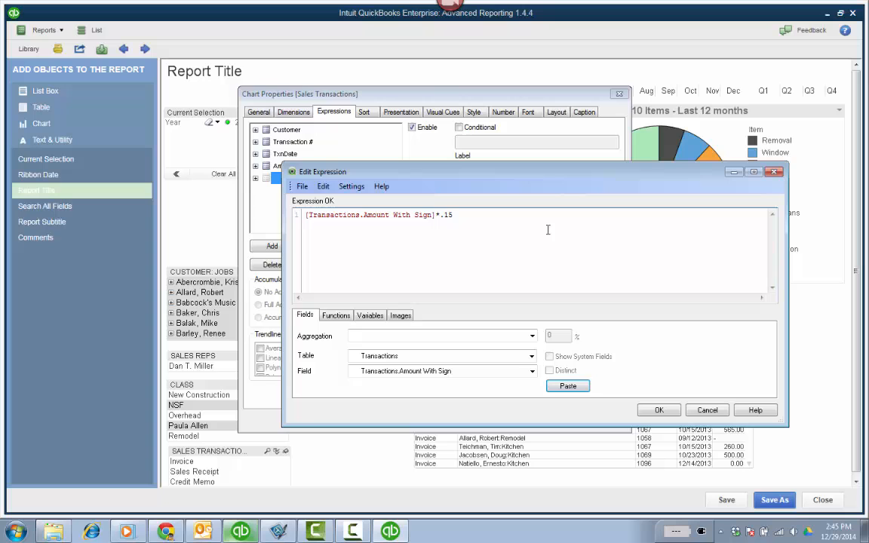
{"action": "left_click", "coordinate": [658, 410]}
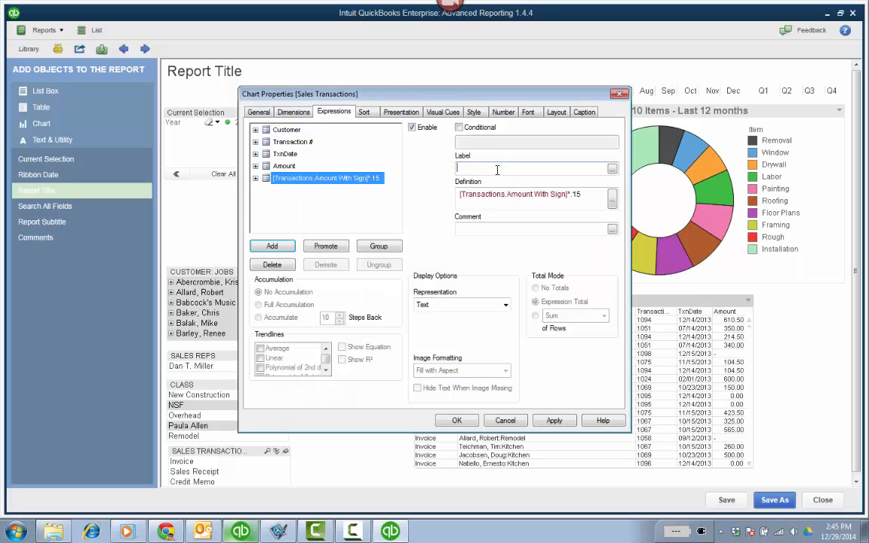
- Label the .15 expression Commission and apply it to the table
{"action": "type", "text": "Commission"}
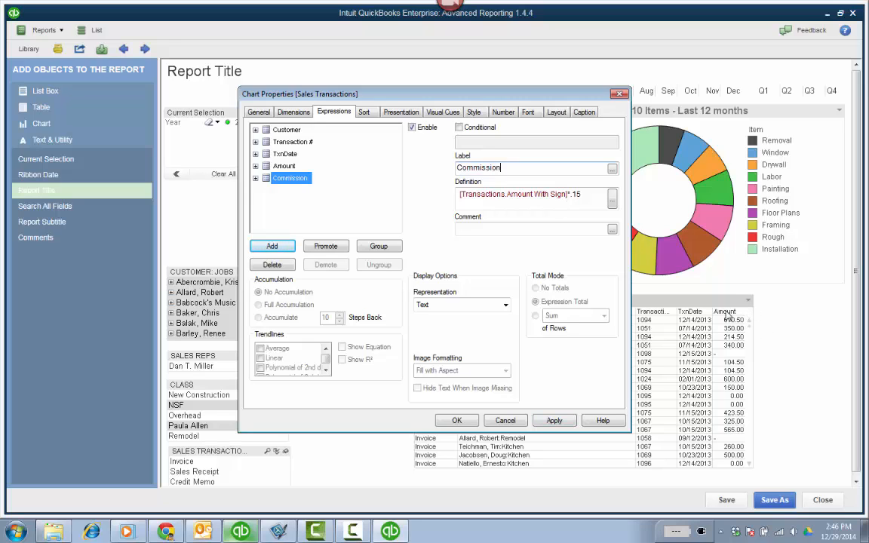
{"action": "left_click", "coordinate": [555, 420]}
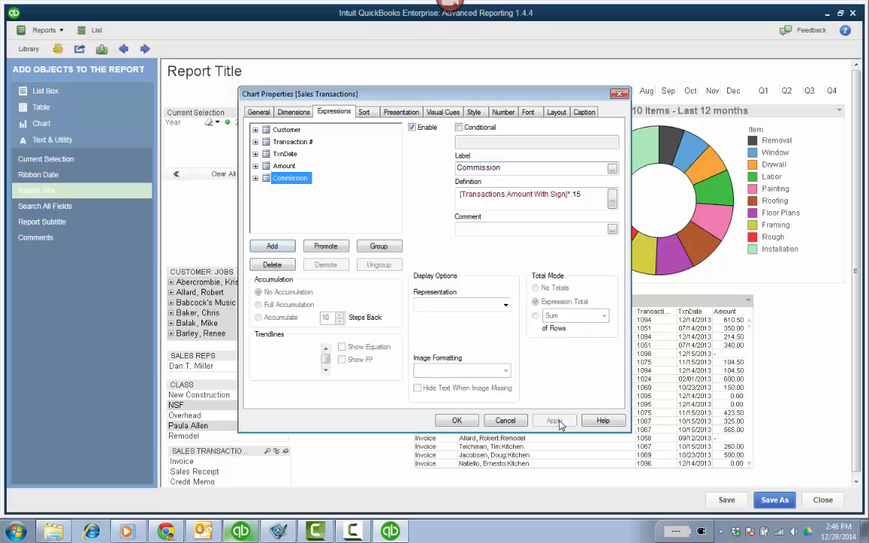
{"action": "left_click", "coordinate": [554, 420]}
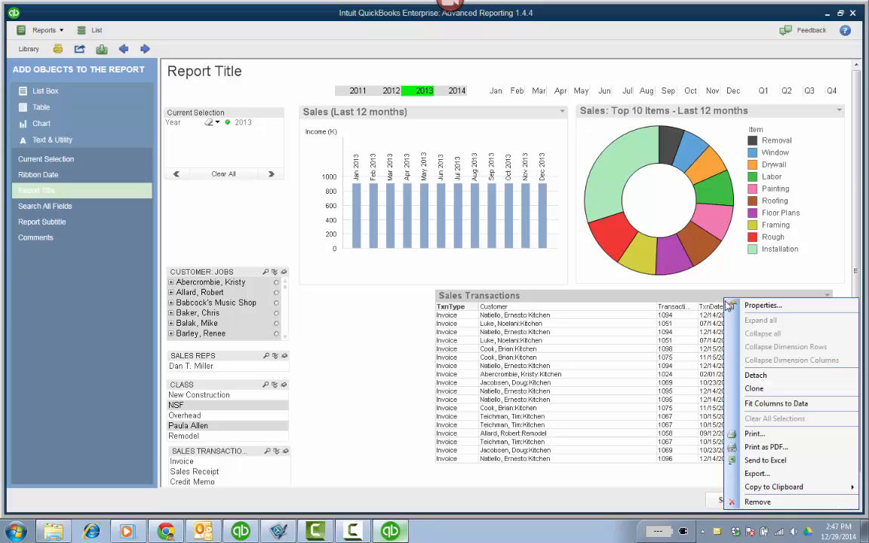
- Set the Commission expression's number format to Money in the table properties
{"action": "left_click", "coordinate": [762, 306]}
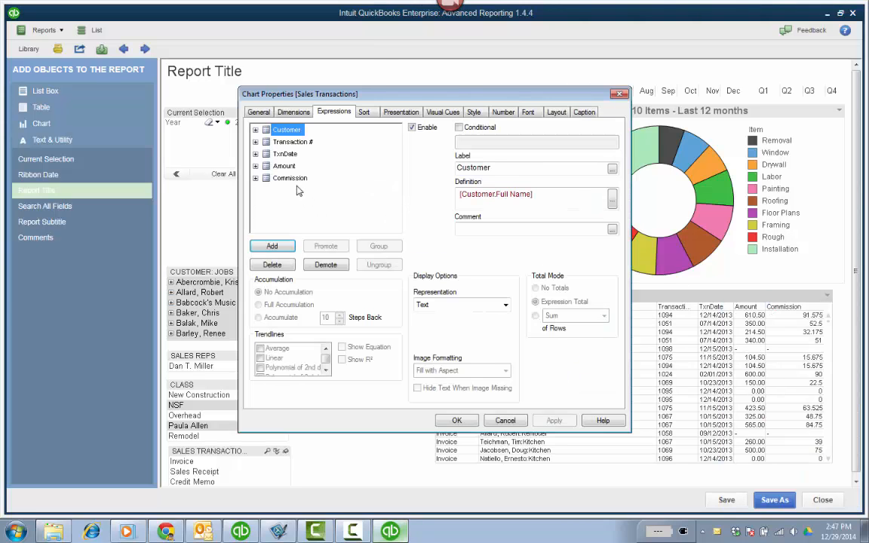
{"action": "left_click", "coordinate": [290, 177]}
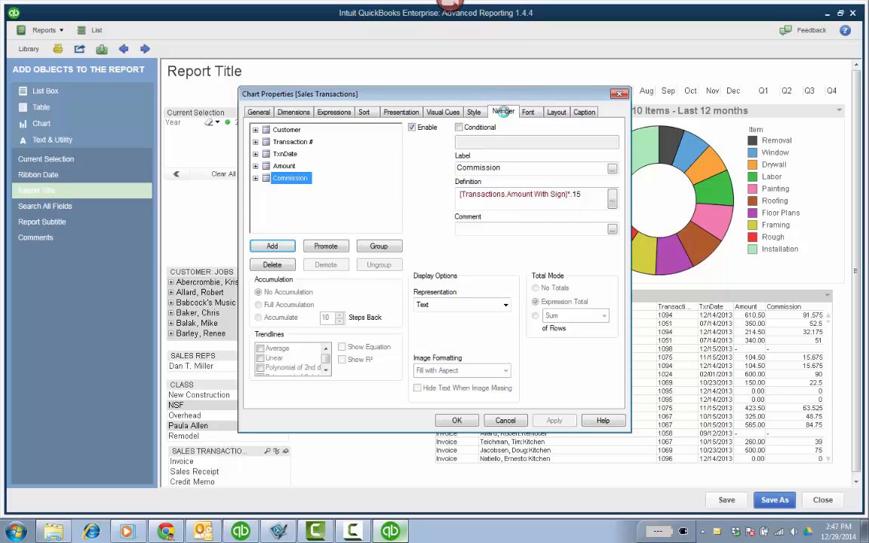
{"action": "left_click", "coordinate": [503, 112]}
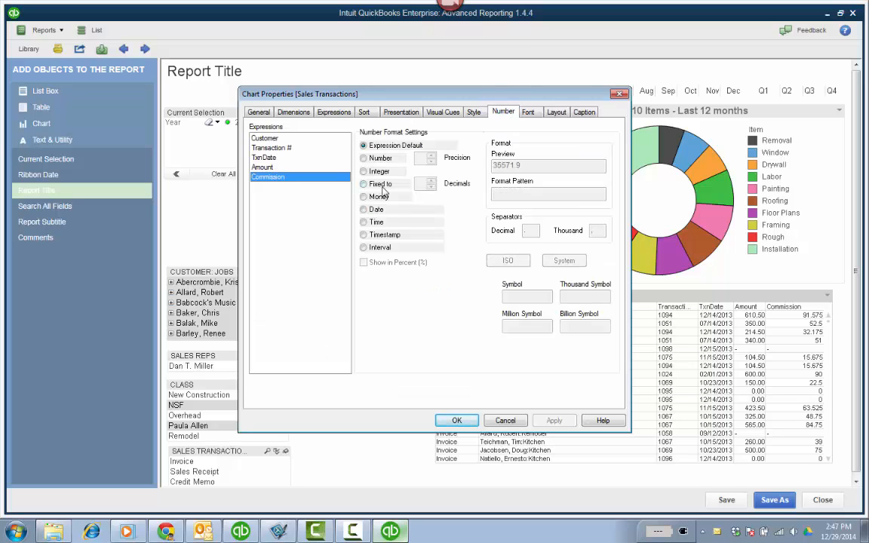
{"action": "left_click", "coordinate": [364, 196]}
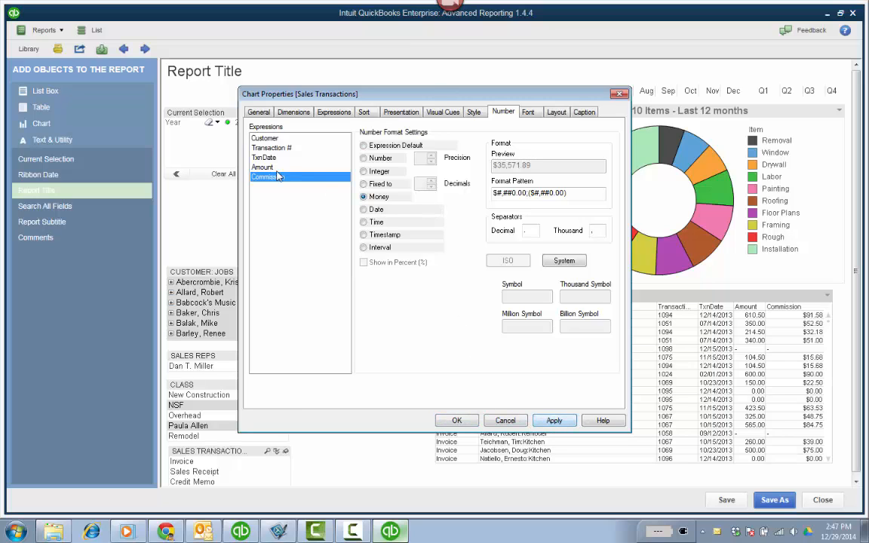
{"action": "left_click", "coordinate": [262, 166]}
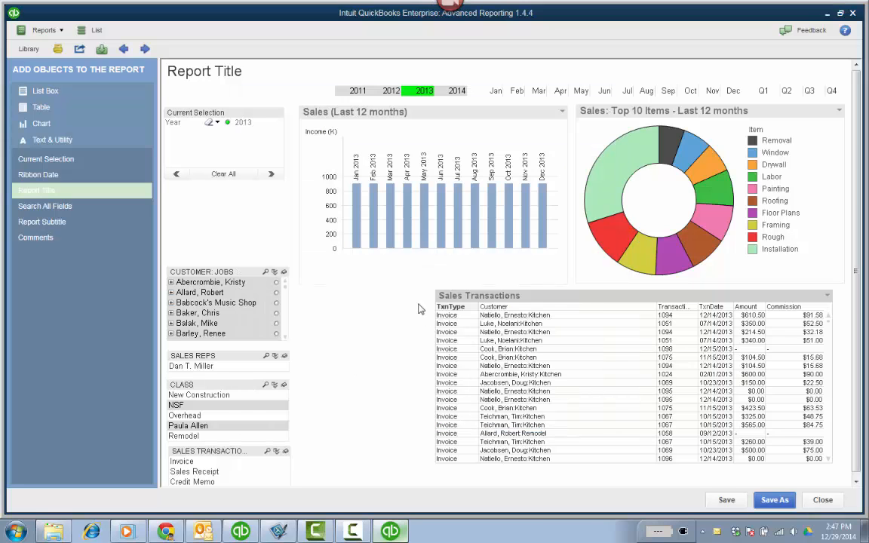
{"action": "mouse_move", "coordinate": [375, 294]}
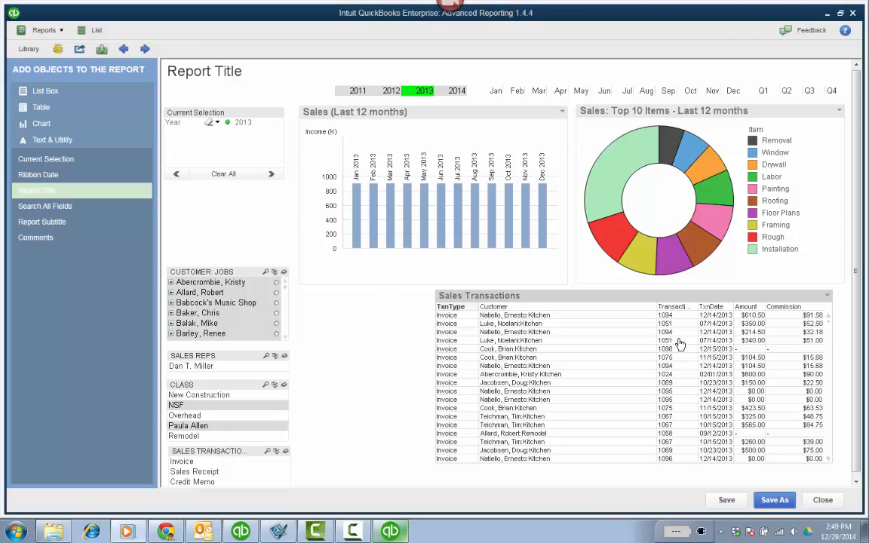
{"action": "mouse_move", "coordinate": [811, 323]}
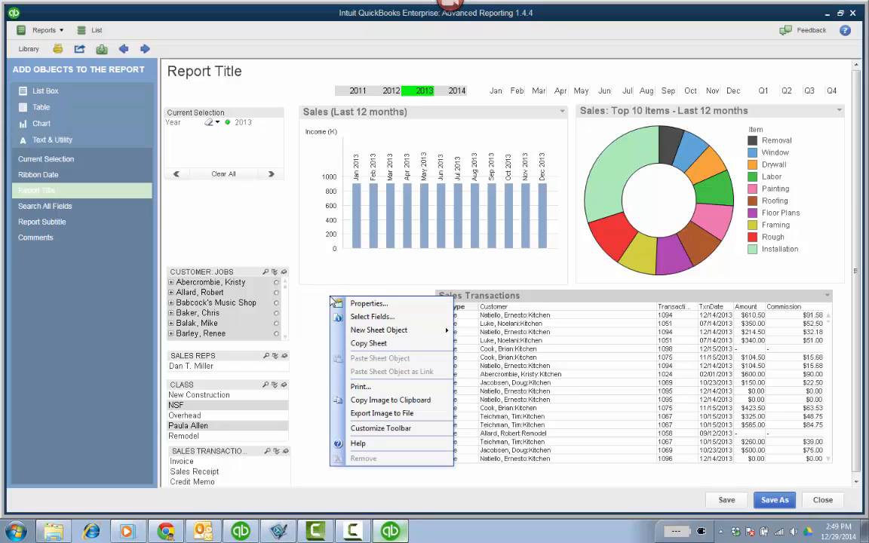
{"action": "mouse_move", "coordinate": [392, 333]}
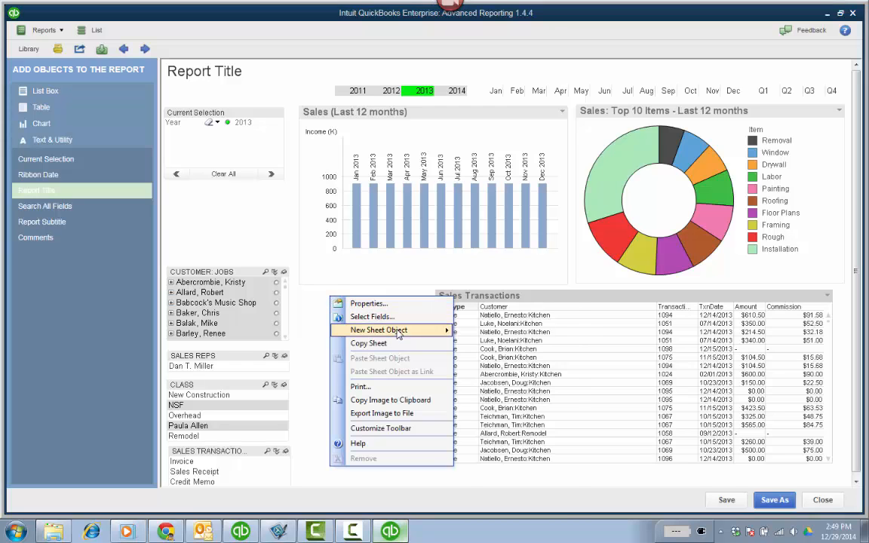
{"action": "mouse_move", "coordinate": [378, 330]}
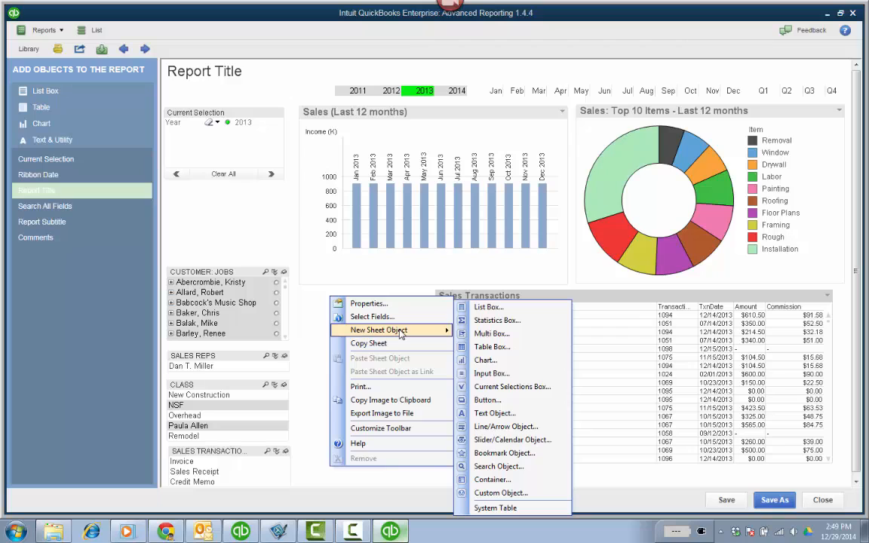
{"action": "mouse_move", "coordinate": [491, 373]}
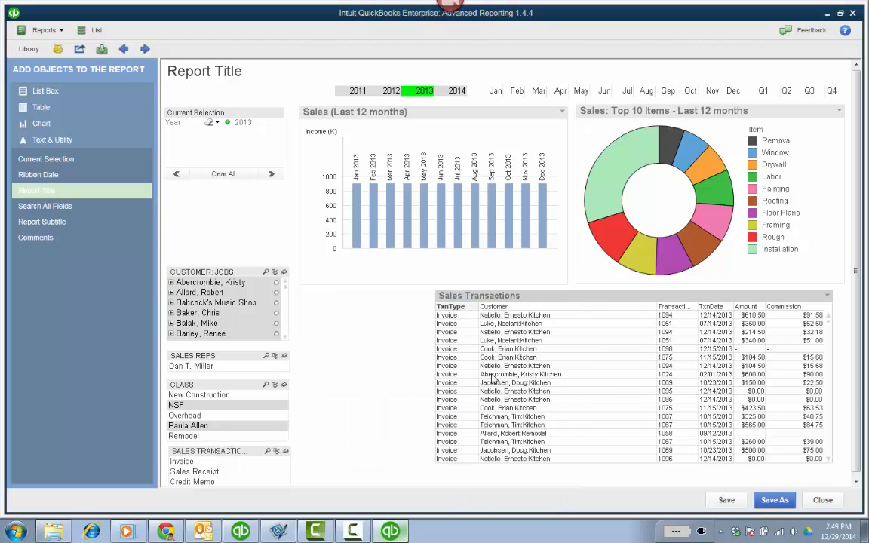
- Create a Commissions input box with a new Commission Rate variable
{"action": "type", "text": "Commissions"}
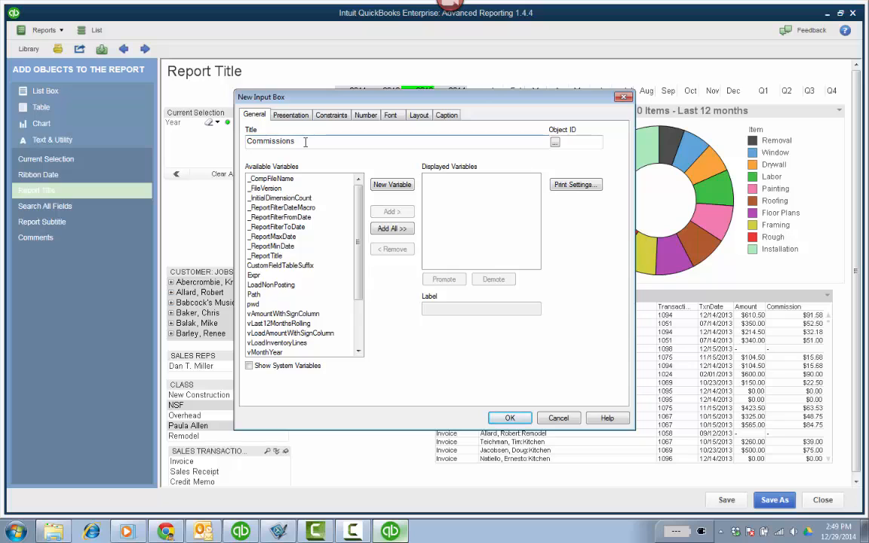
{"action": "left_click", "coordinate": [391, 185]}
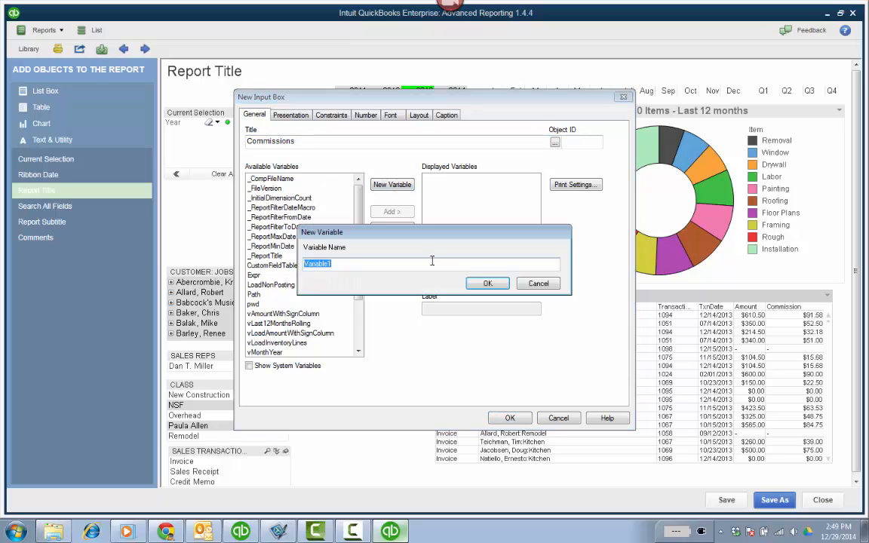
{"action": "left_click", "coordinate": [375, 263]}
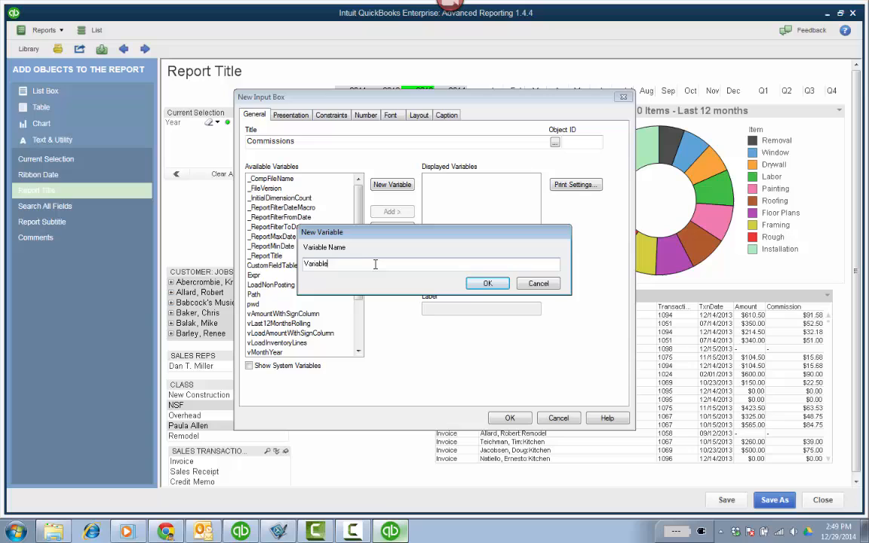
{"action": "type", "text": "Commission Rate"}
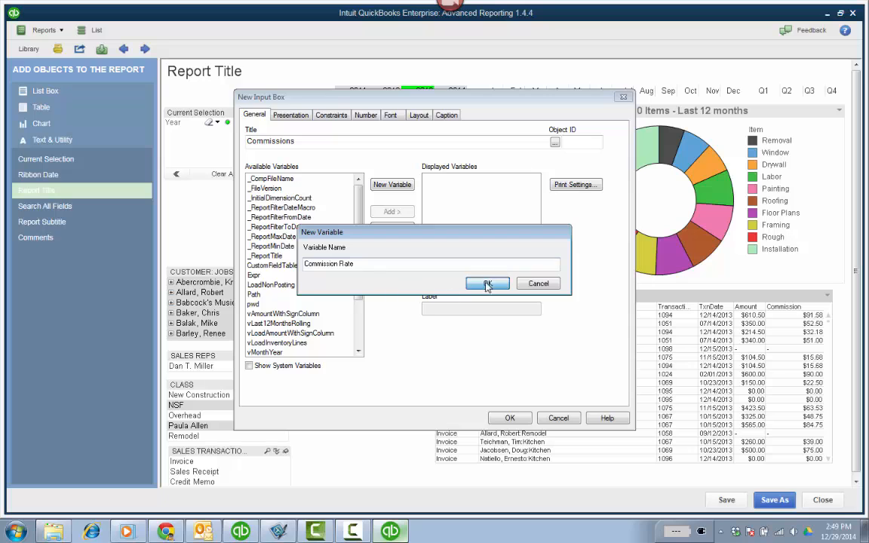
{"action": "left_click", "coordinate": [486, 283]}
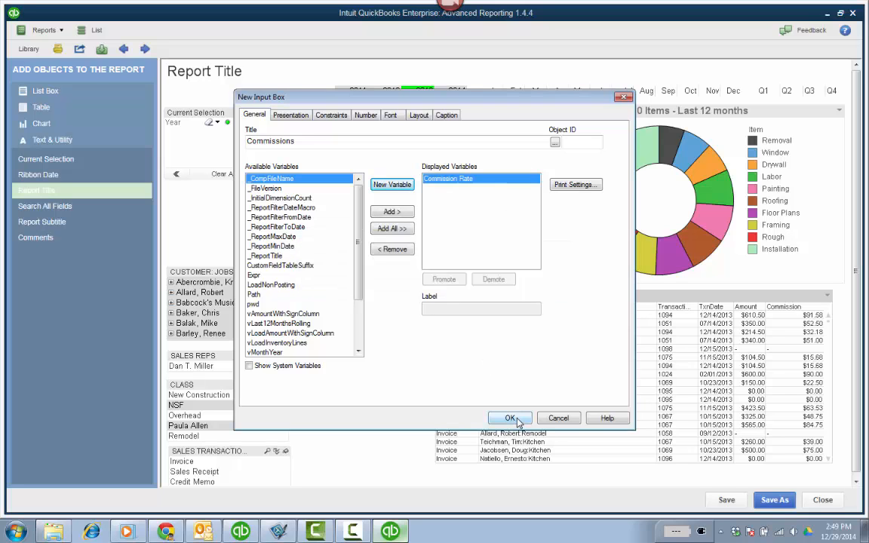
{"action": "left_click", "coordinate": [510, 418]}
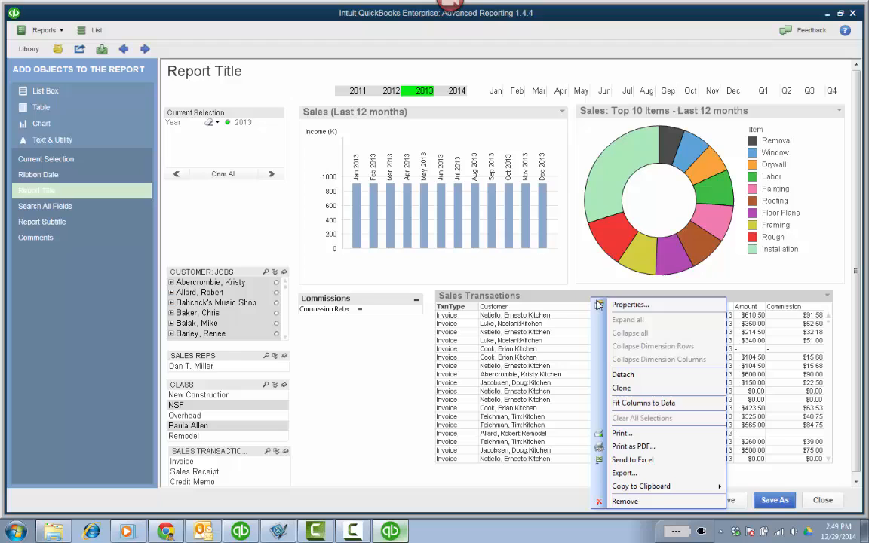
{"action": "mouse_move", "coordinate": [641, 305]}
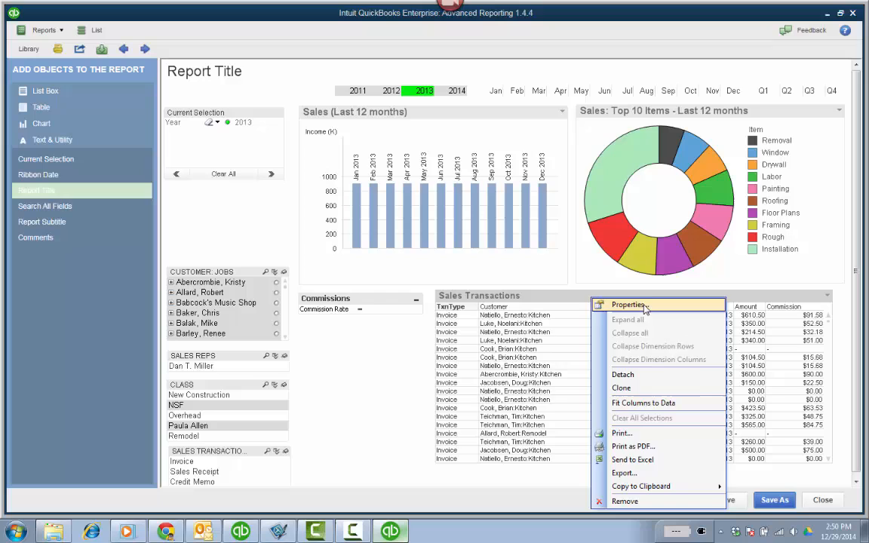
- Redefine the Commission expression as [Transactions.Amount With Sign]*"Commission Rate" in table Properties
{"action": "left_click", "coordinate": [629, 304]}
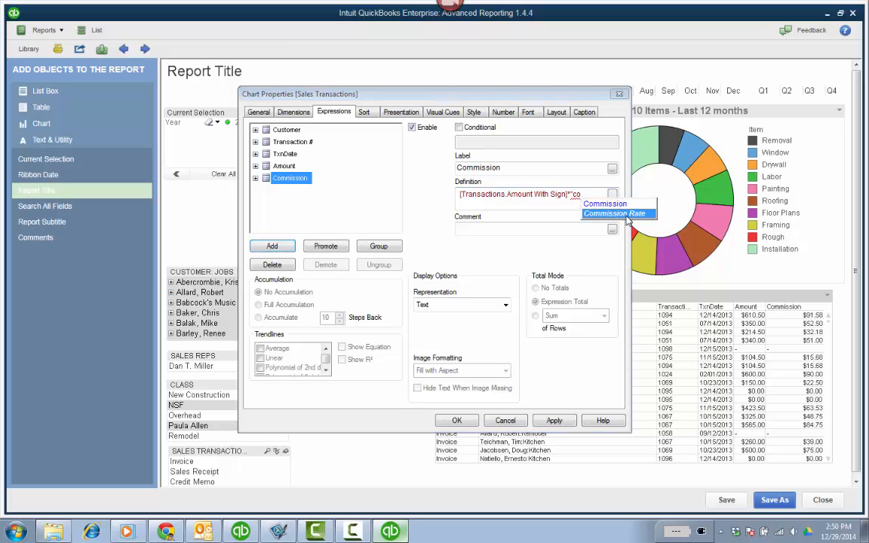
{"action": "left_click", "coordinate": [615, 214]}
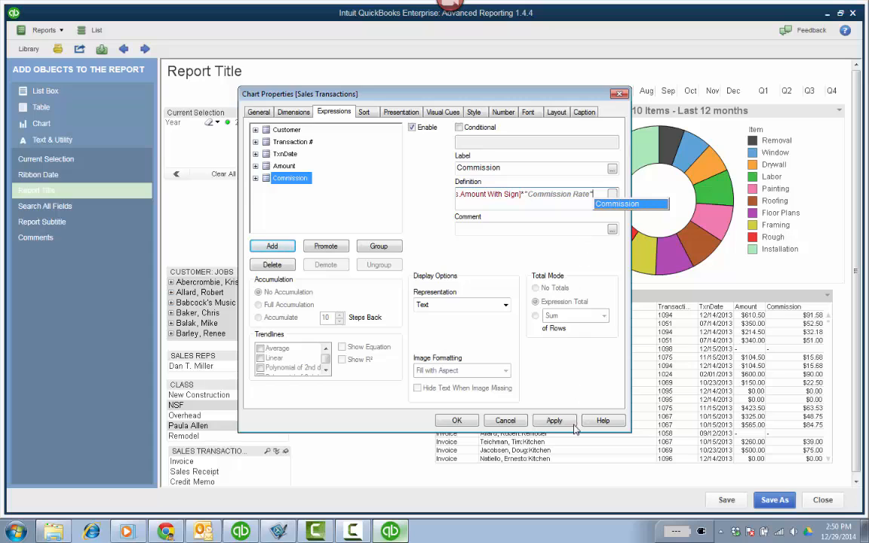
{"action": "left_click", "coordinate": [555, 420]}
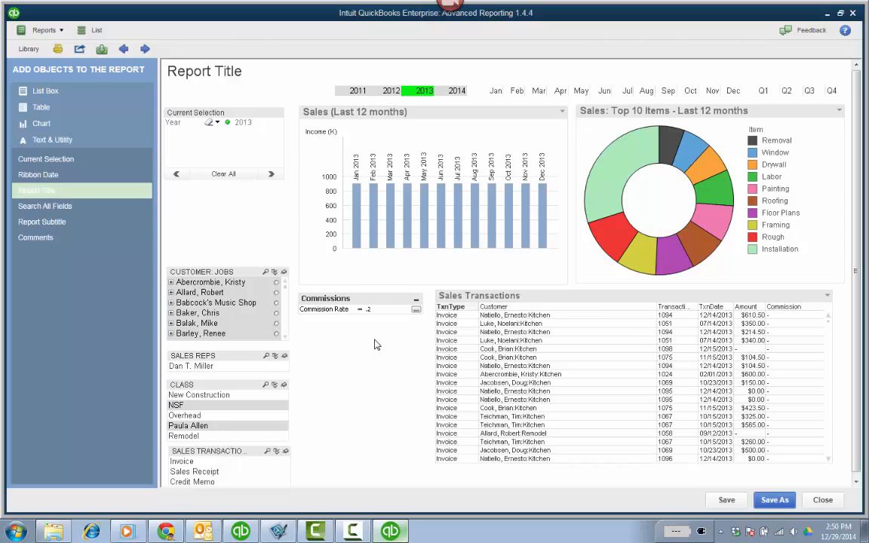
- Enter .20 in the Commission Rate box and cancel out of table Properties
{"action": "type", "text": ".20"}
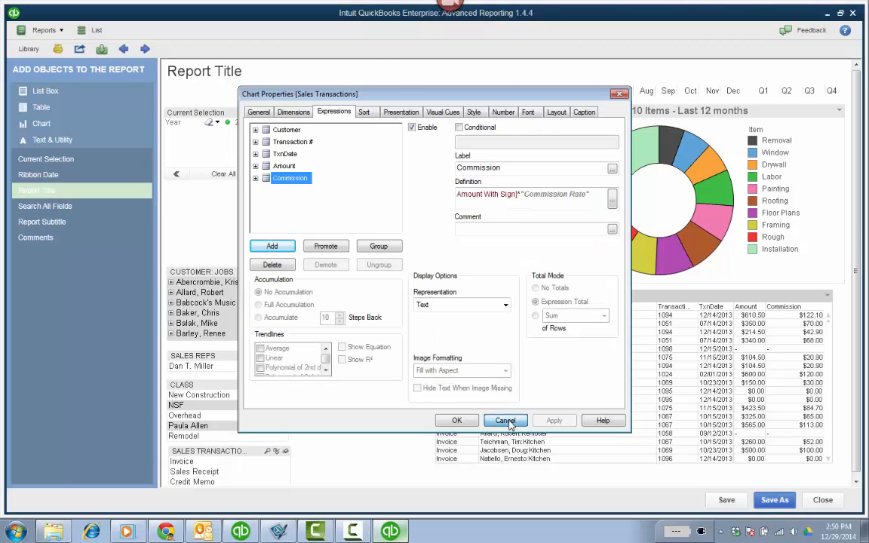
{"action": "left_click", "coordinate": [504, 420]}
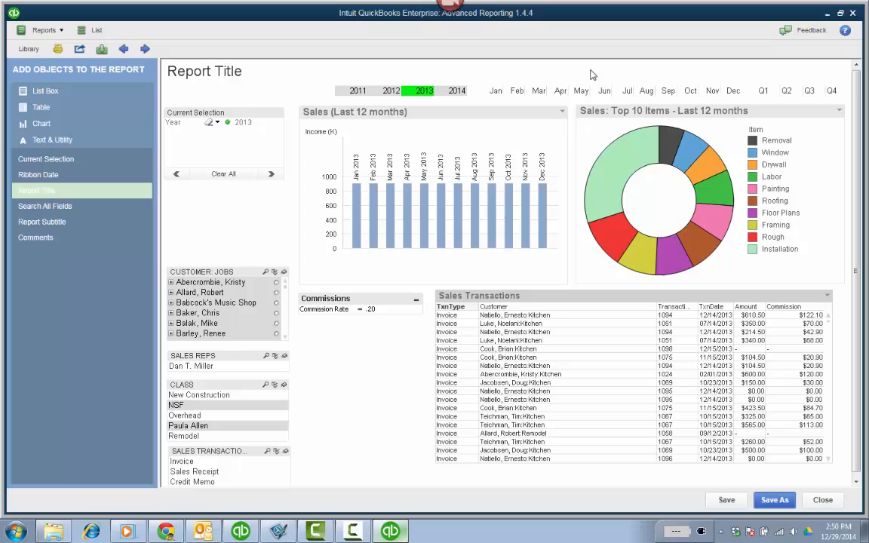